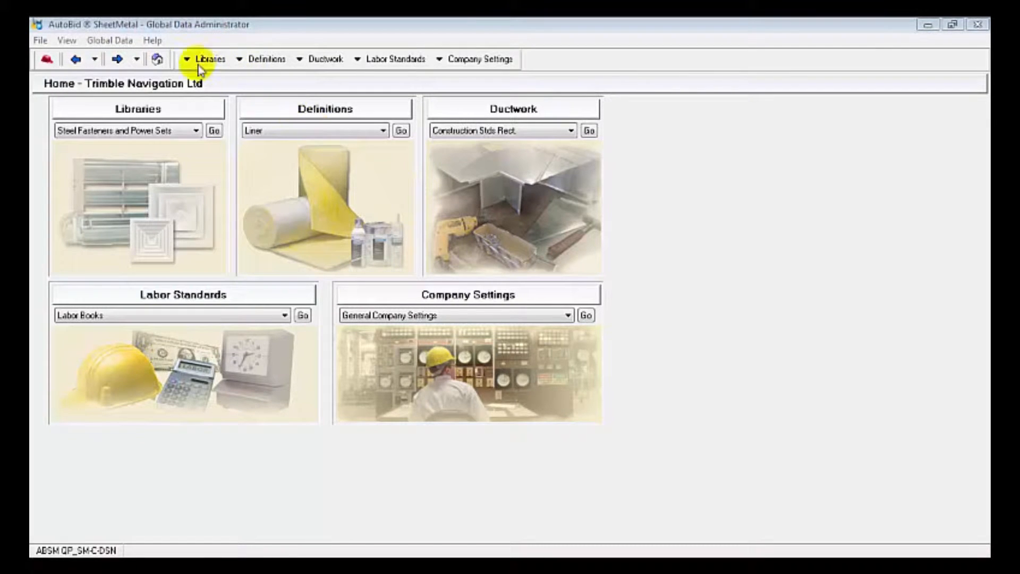
mouse_move(207, 115)
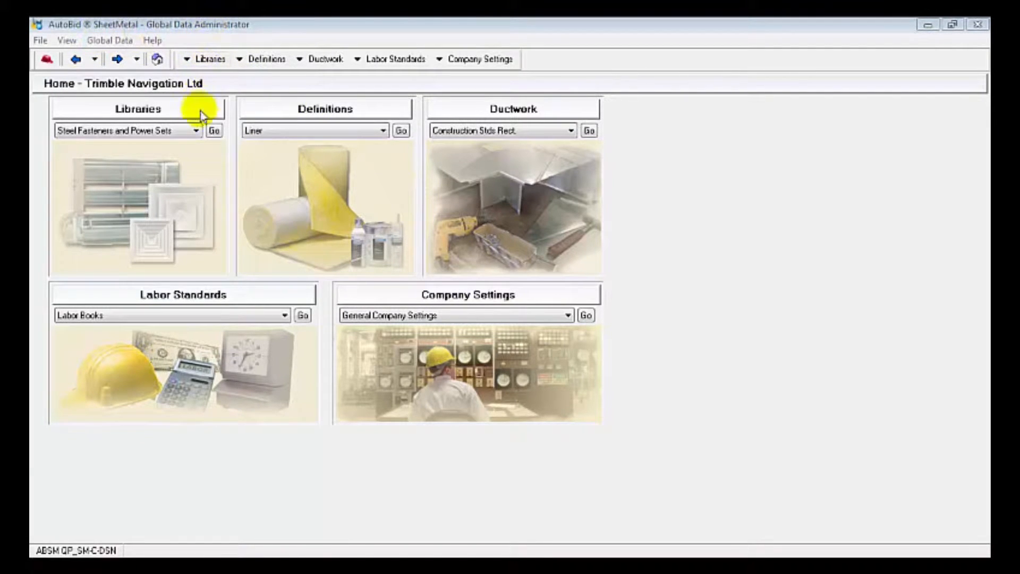
Step: Review the library category and definition lists, then go into the rectangular duct construction standards
click(197, 131)
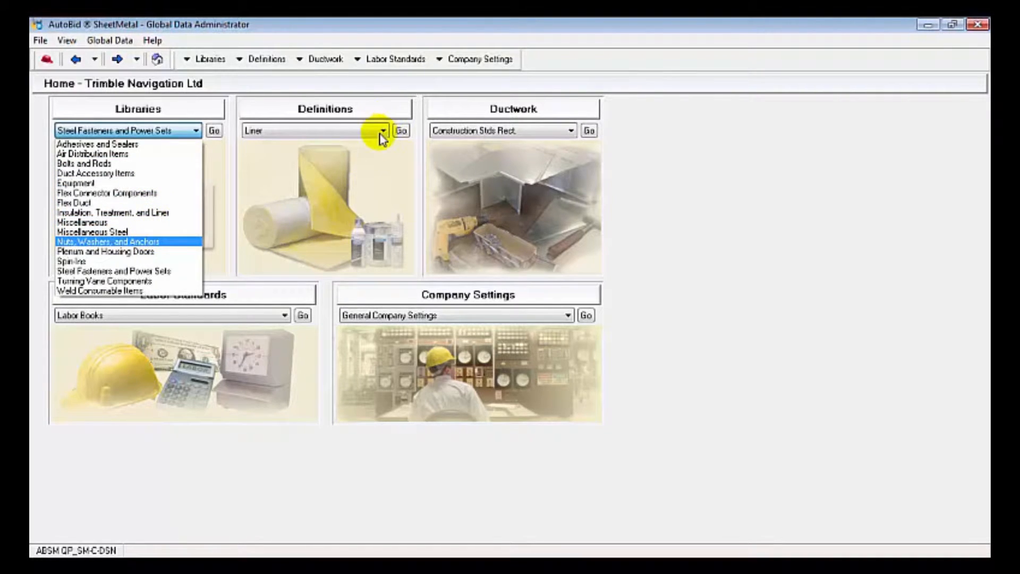
click(382, 131)
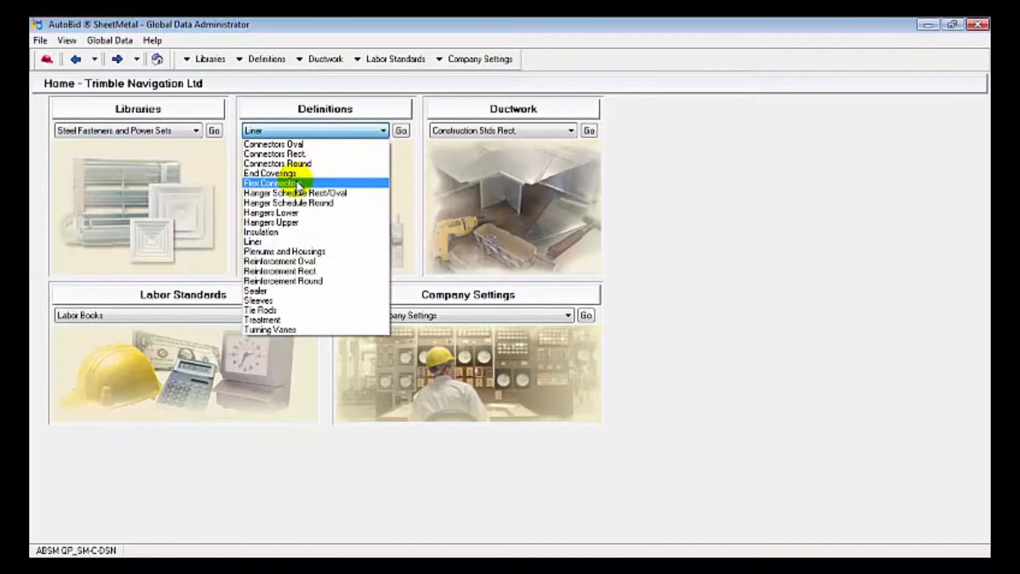
mouse_move(281, 206)
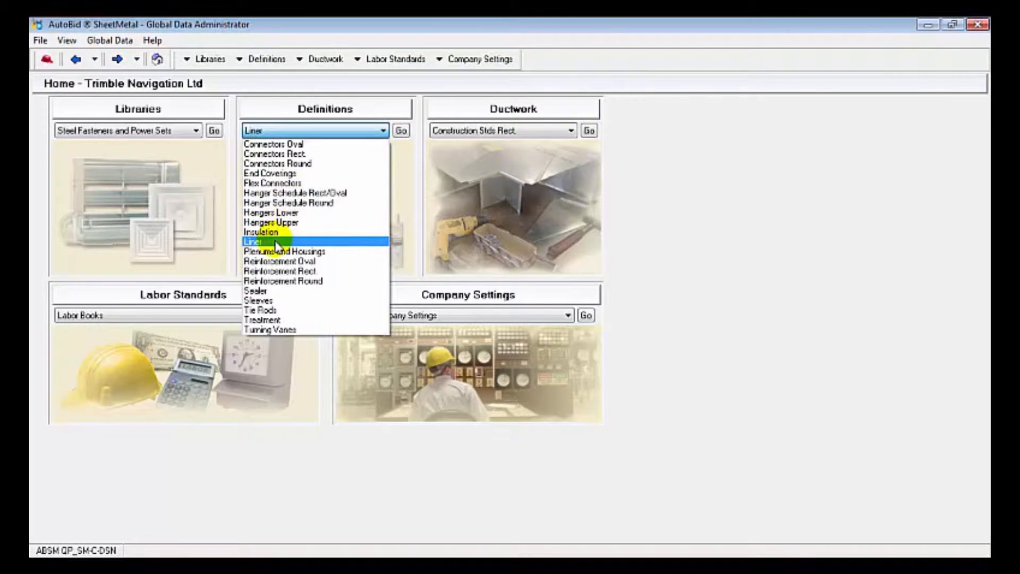
mouse_move(269, 331)
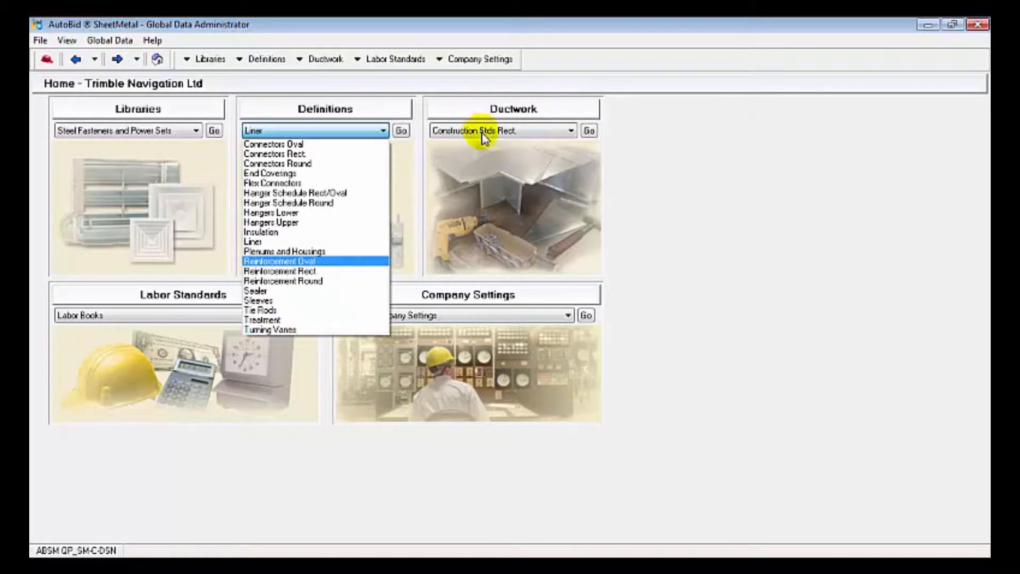
click(569, 131)
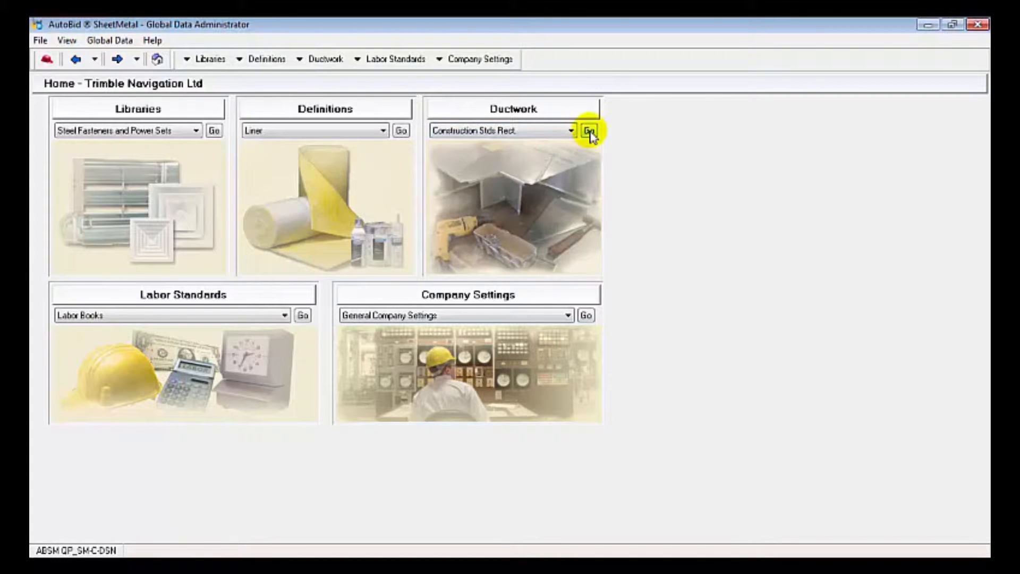
click(591, 131)
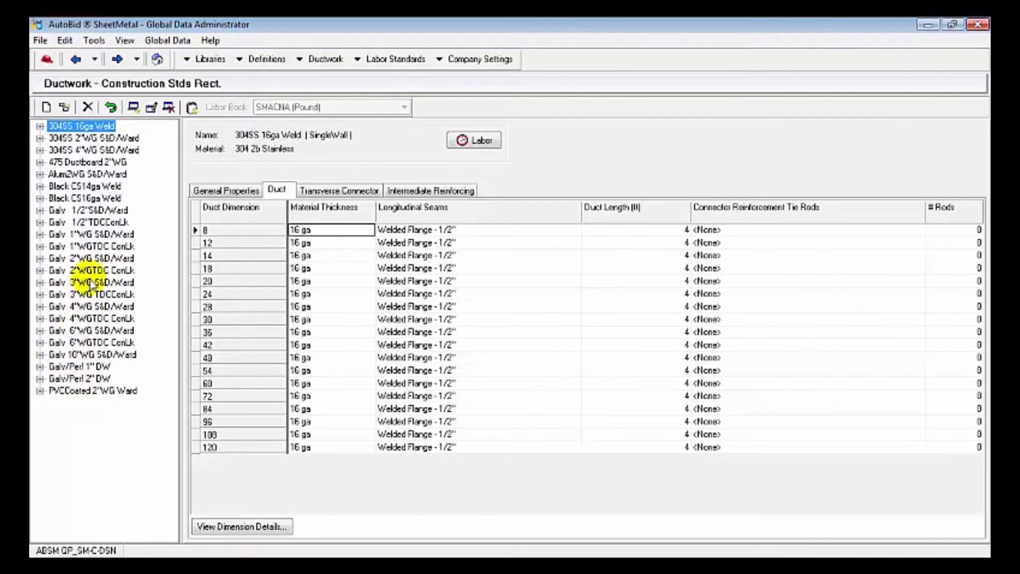
Step: Show the Galv 2"WGTDC ConLk standard's duct table and its transverse connector settings
click(85, 270)
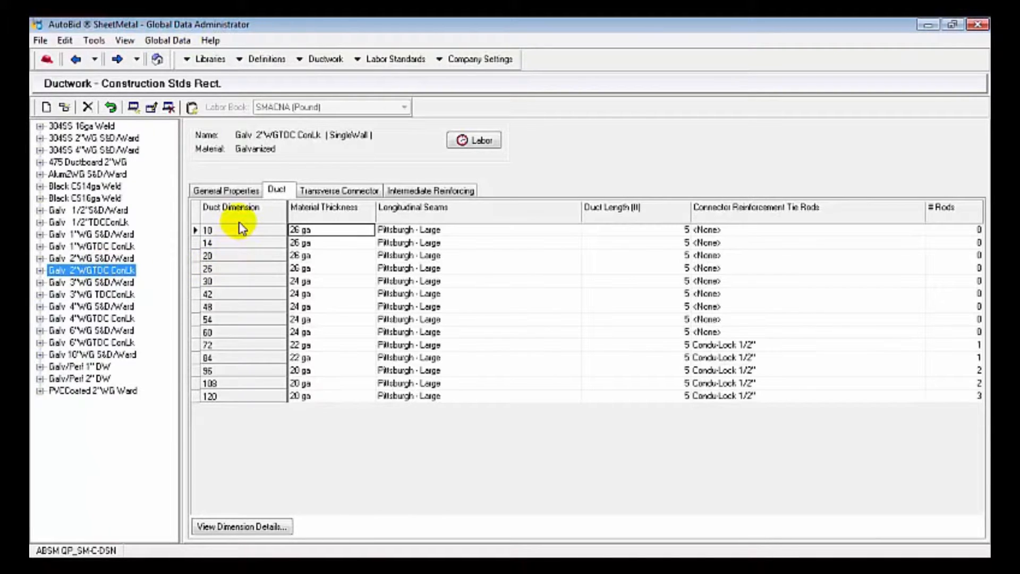
mouse_move(263, 219)
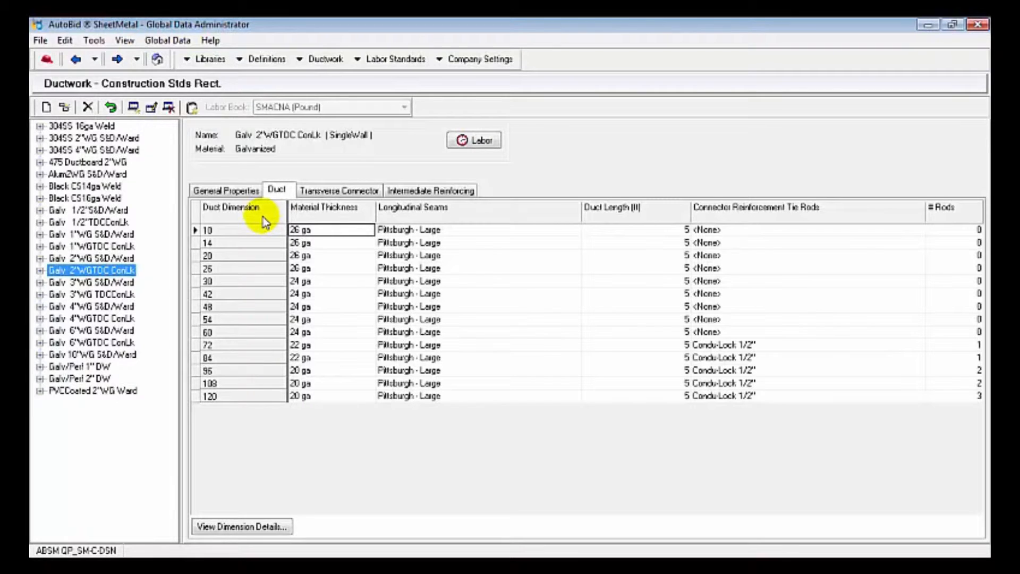
mouse_move(308, 361)
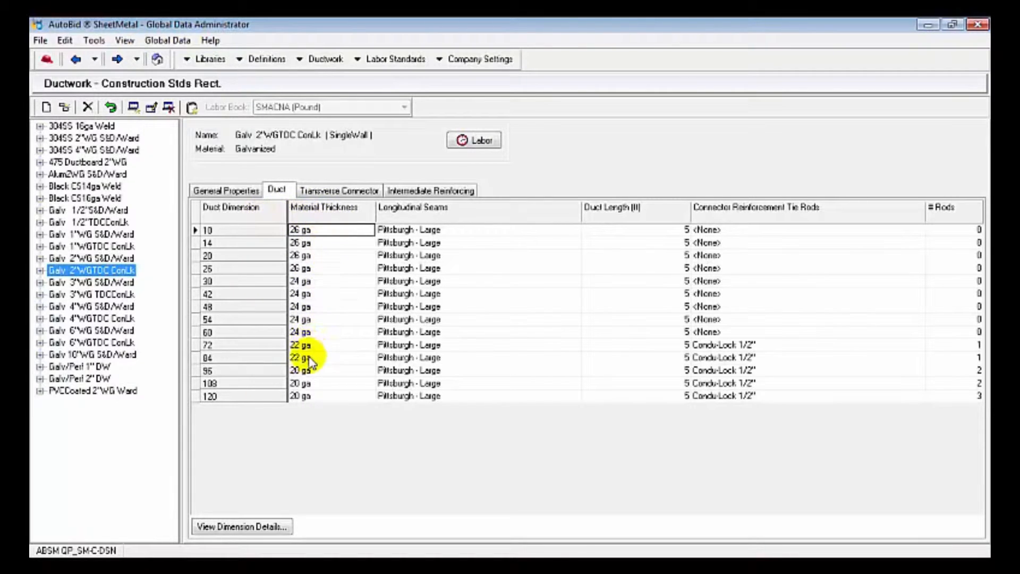
mouse_move(635, 245)
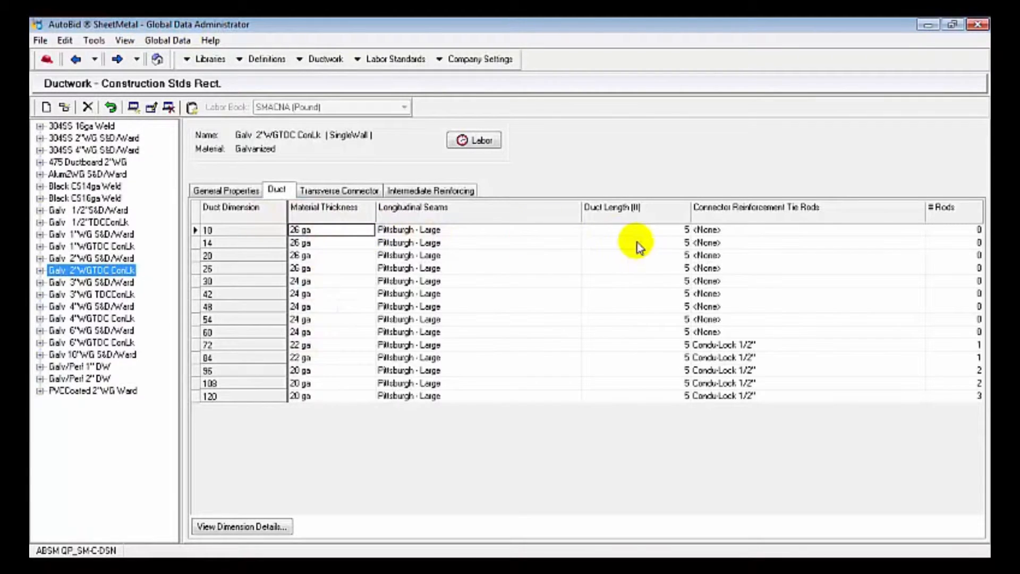
click(340, 189)
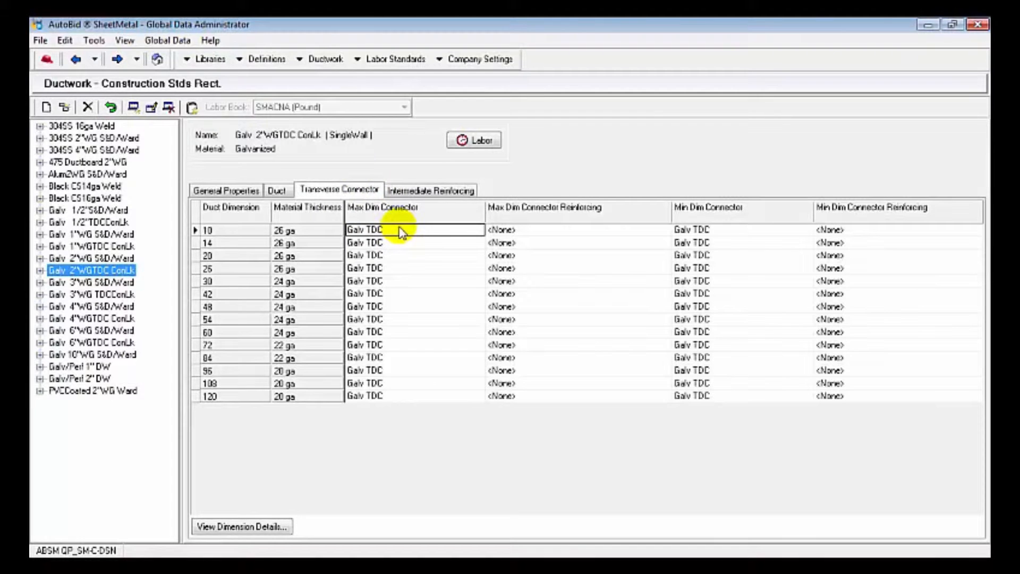
Step: Jump to the Galv TDC connector definition and review its main item, welds and counted items
right_click(399, 229)
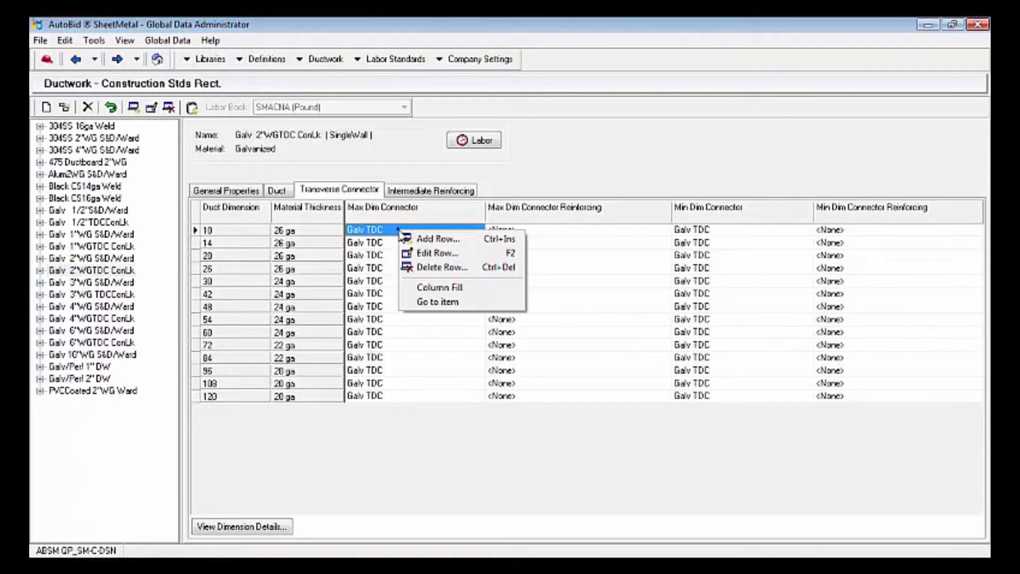
click(436, 302)
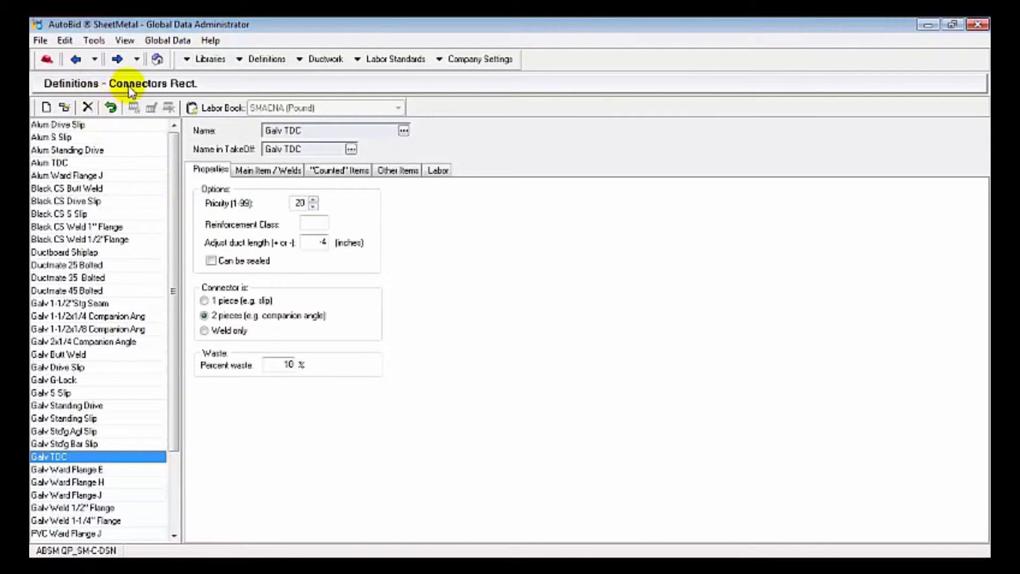
click(268, 170)
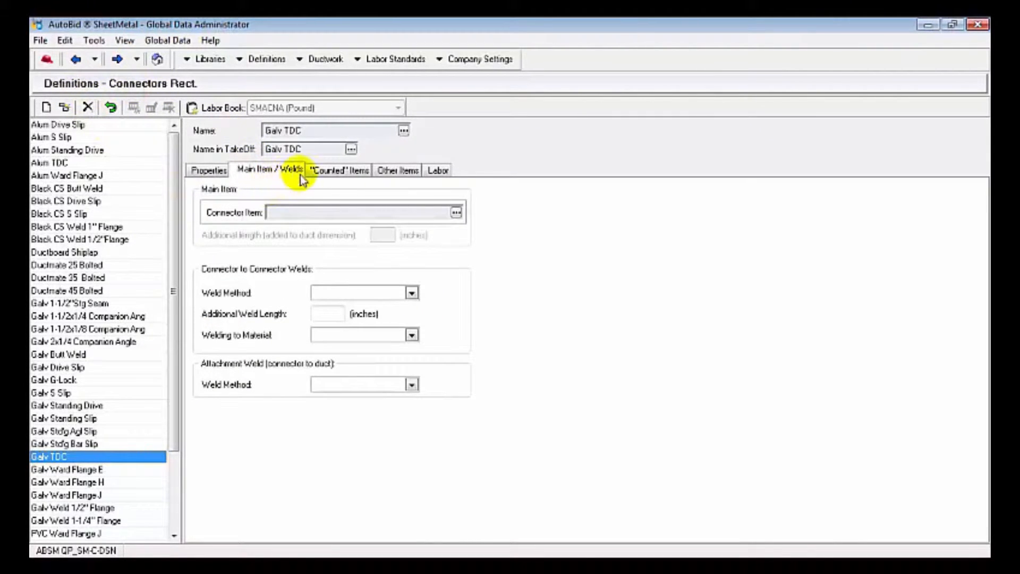
click(339, 170)
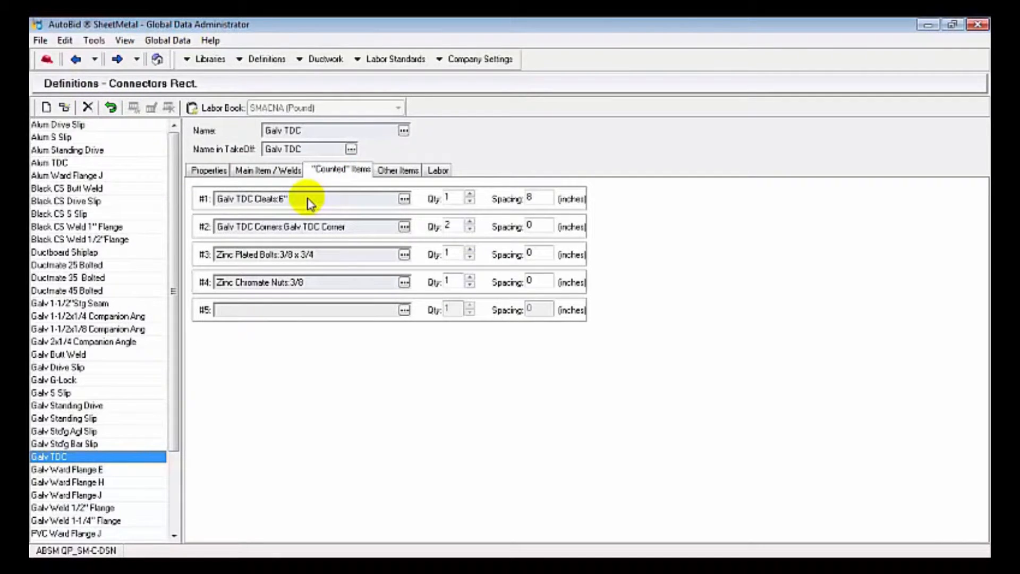
mouse_move(314, 243)
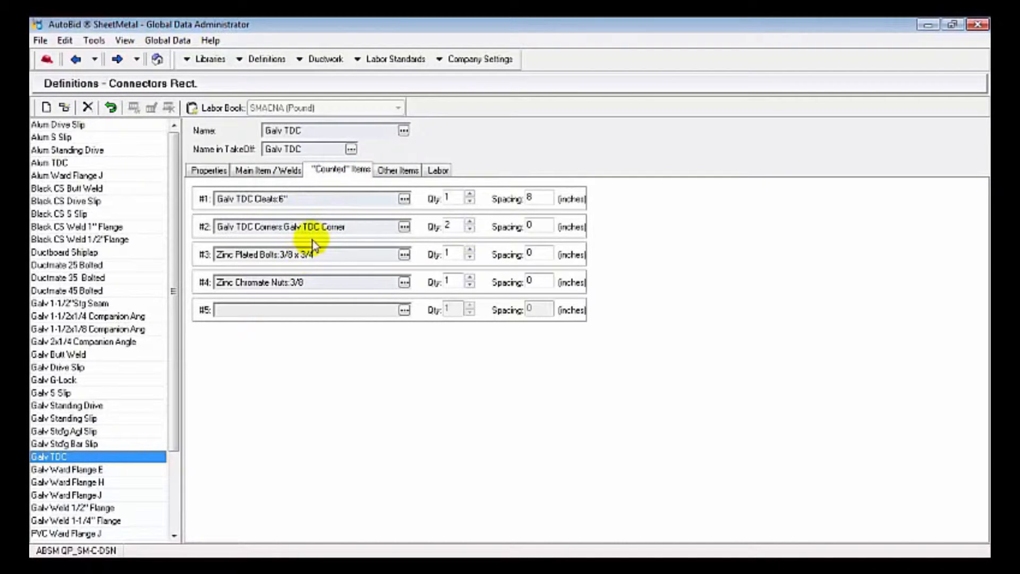
right_click(312, 227)
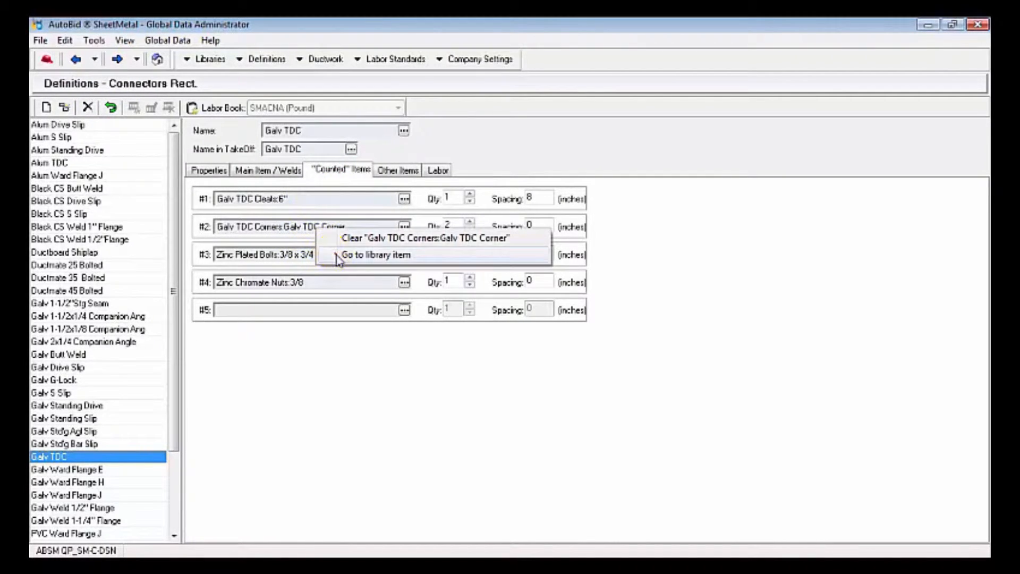
Step: Jump to the Galv TDC Corners library item and show the Black Angle Ring price table
click(376, 255)
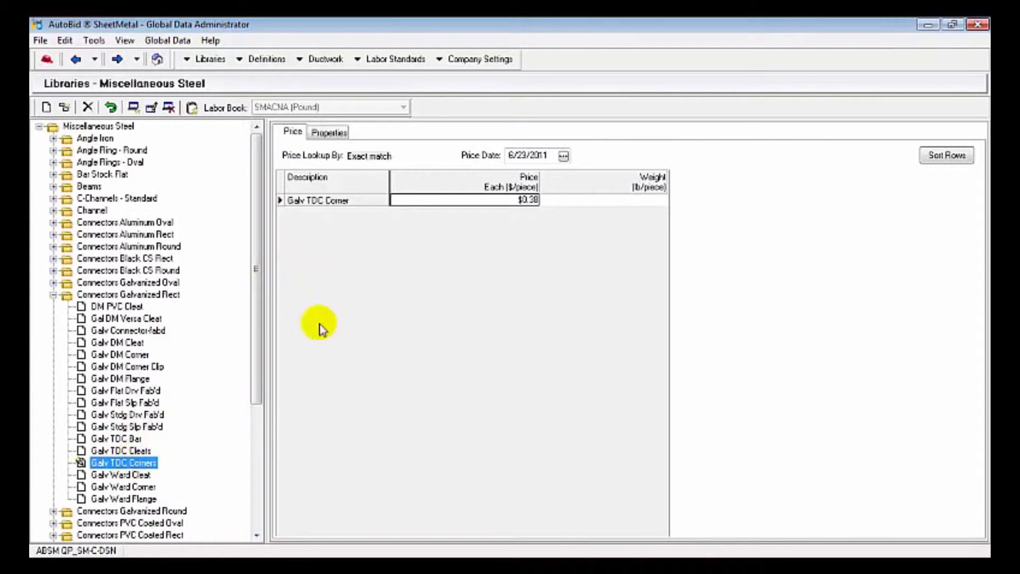
click(514, 200)
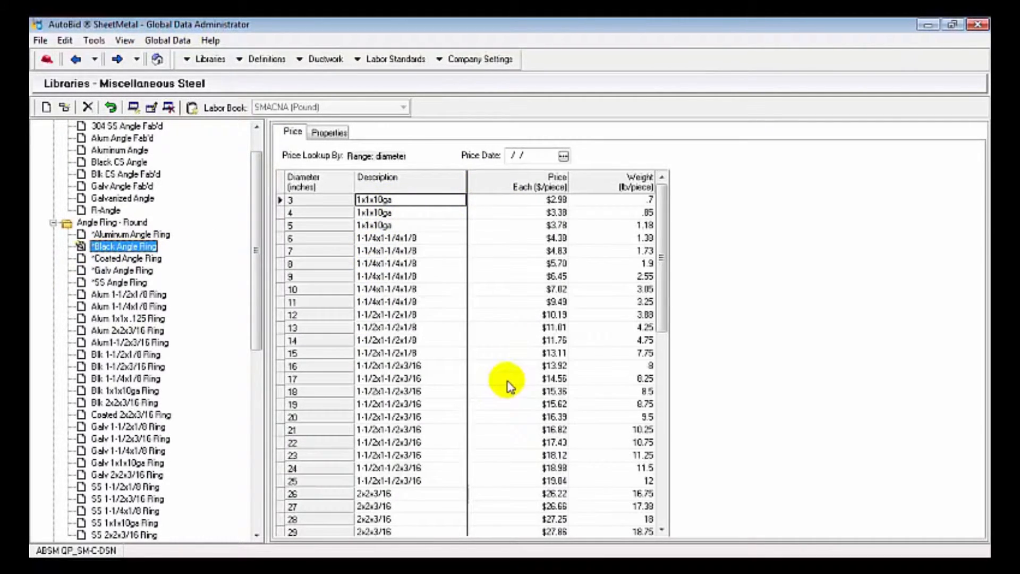
mouse_move(170, 70)
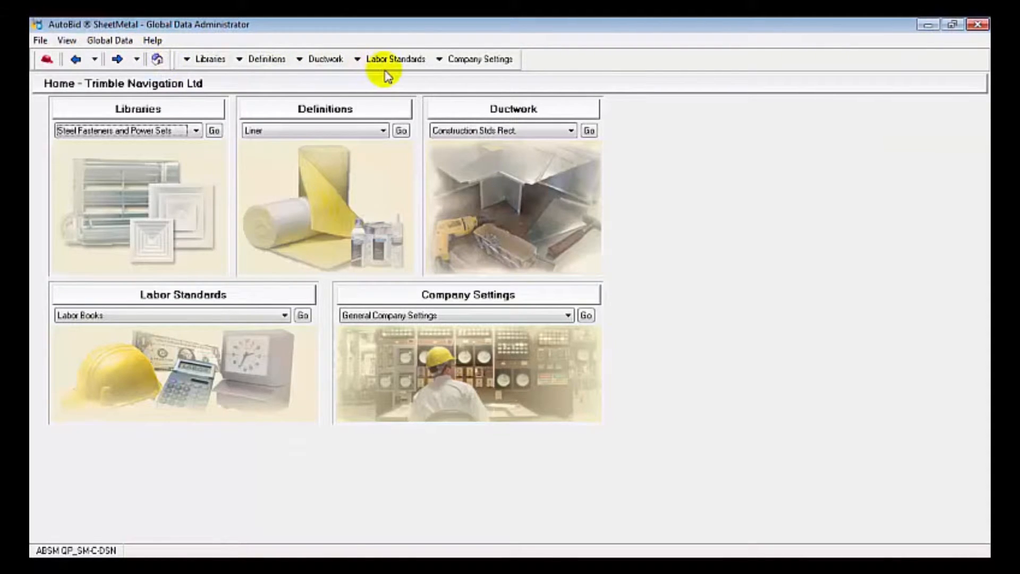
mouse_move(281, 330)
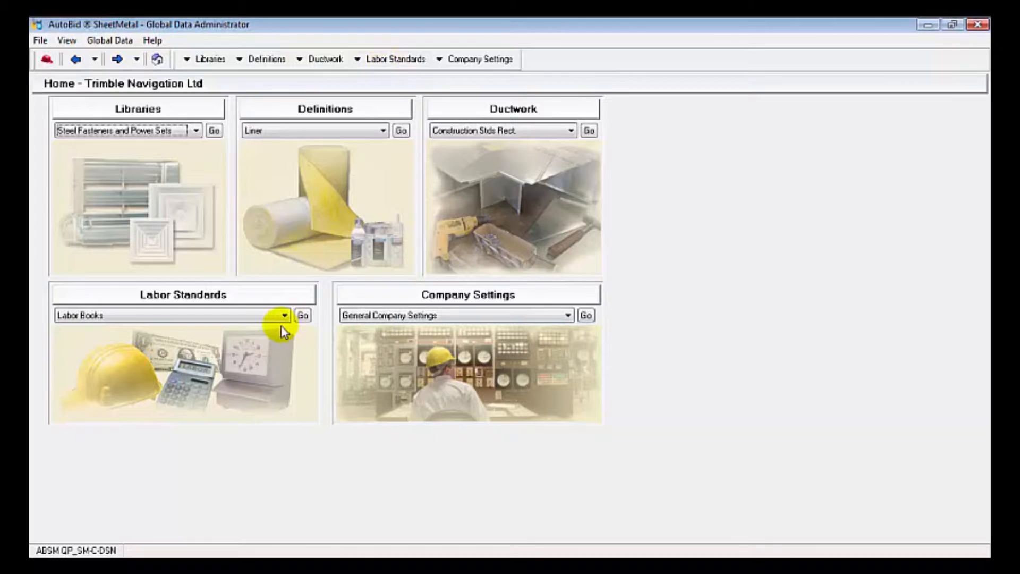
Step: List the available Labor Standards data types on the home page
click(283, 315)
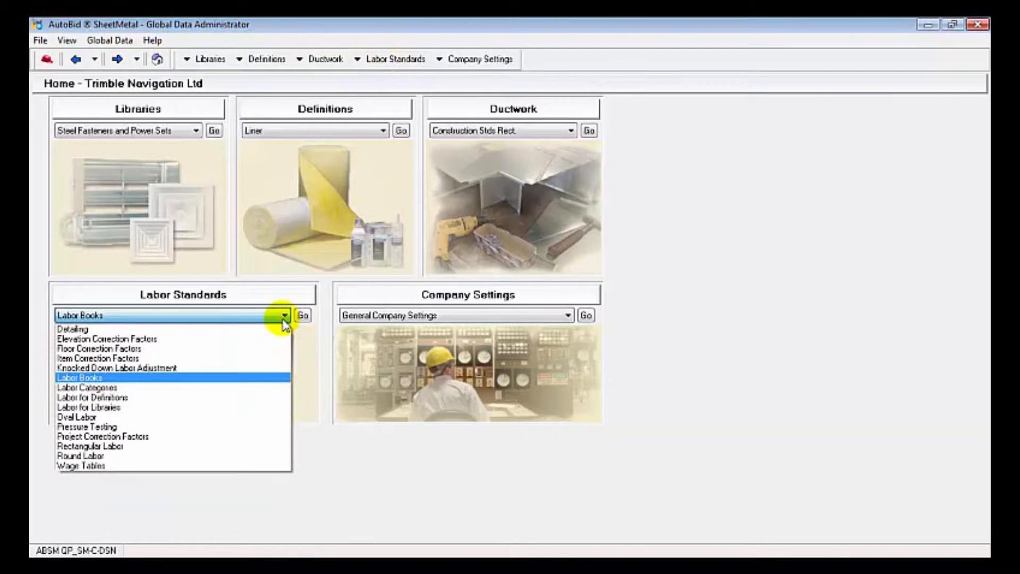
mouse_move(87, 334)
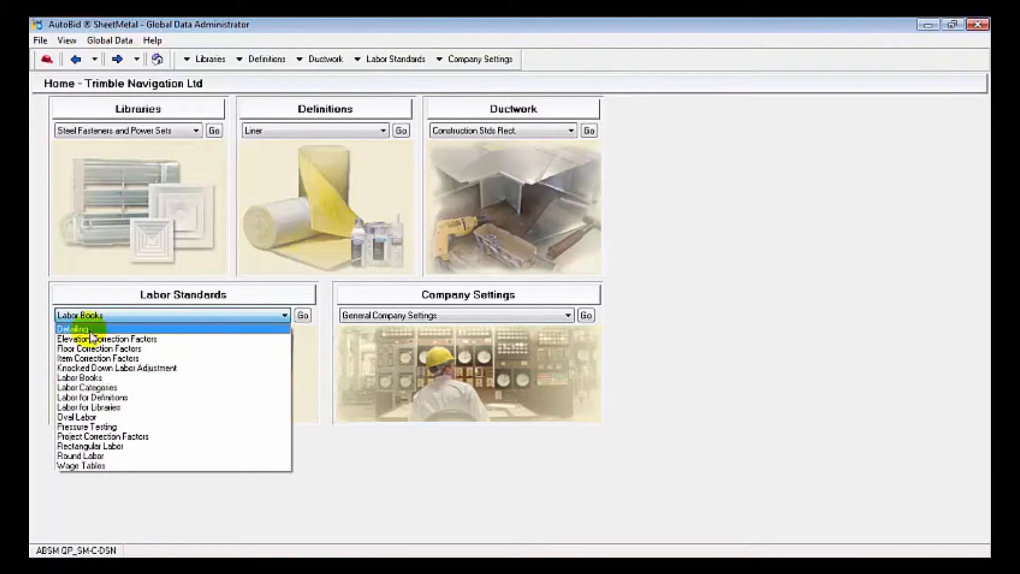
mouse_move(77, 478)
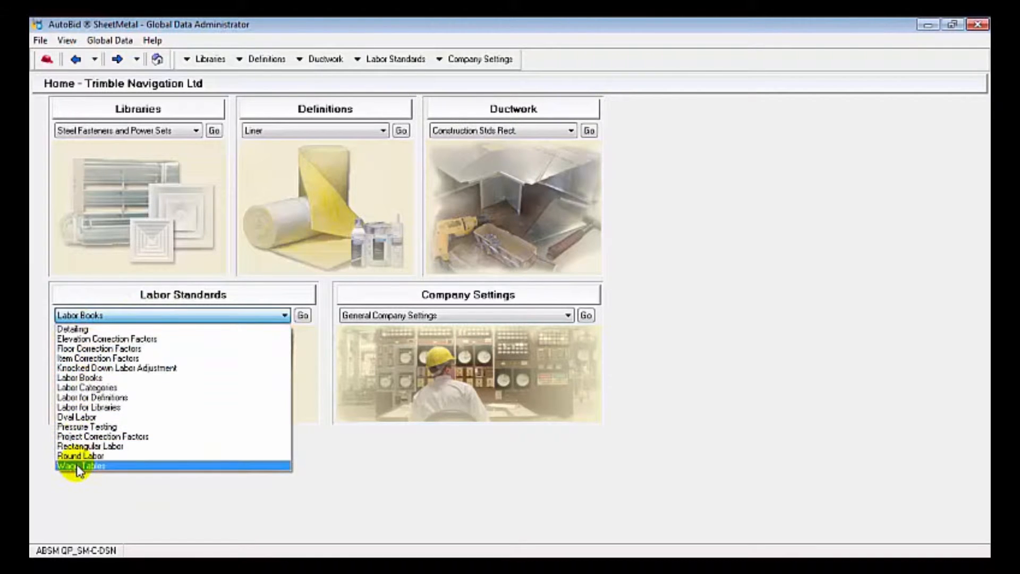
mouse_move(85, 456)
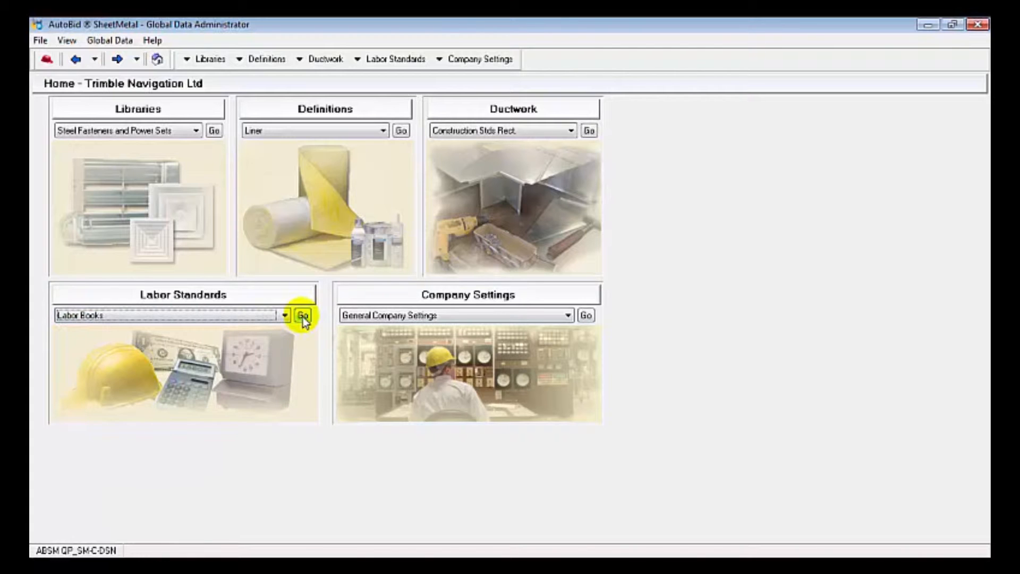
Step: Start a new labor book named 'Ind' in the labor books list
click(302, 315)
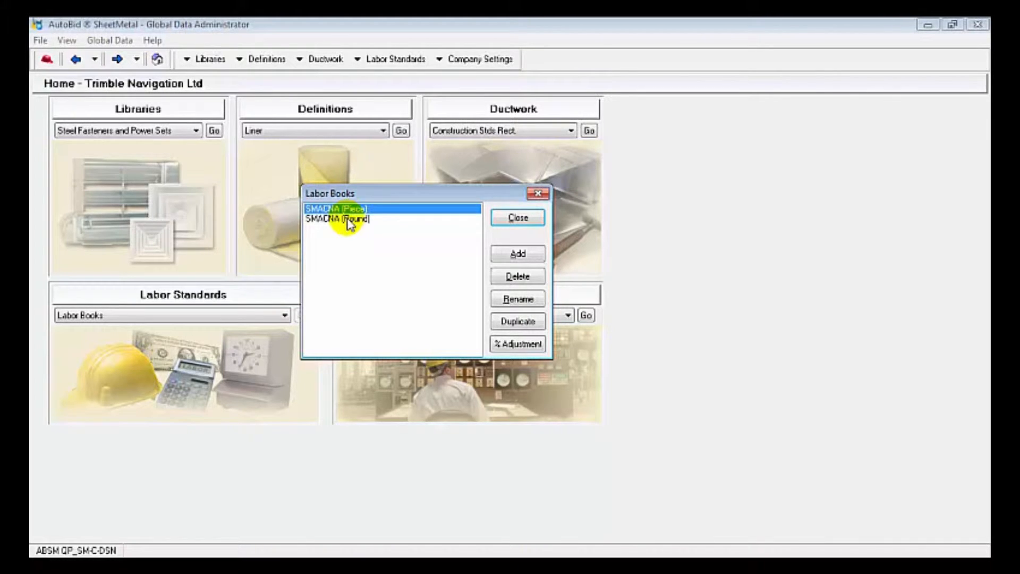
click(517, 252)
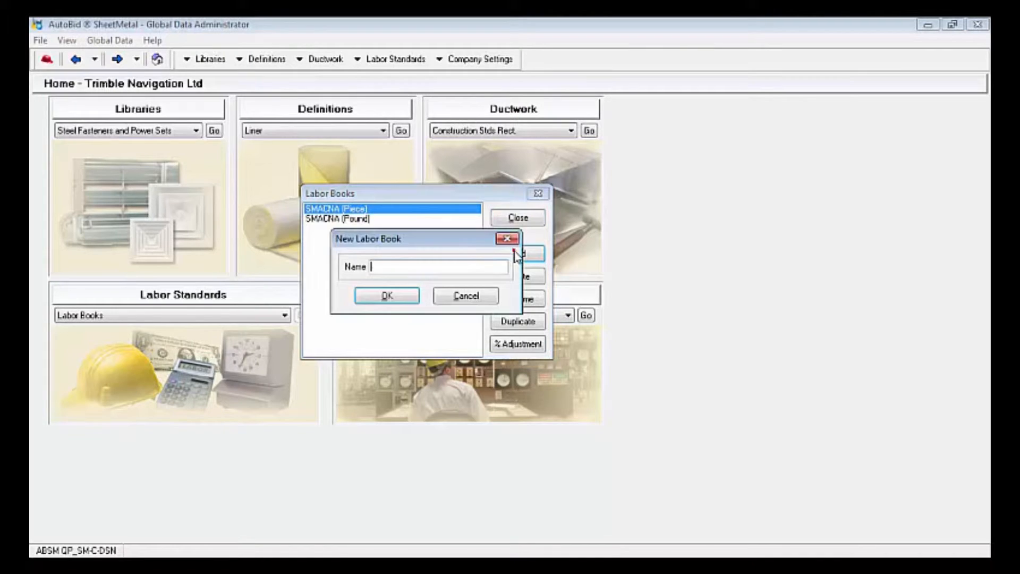
mouse_move(506, 239)
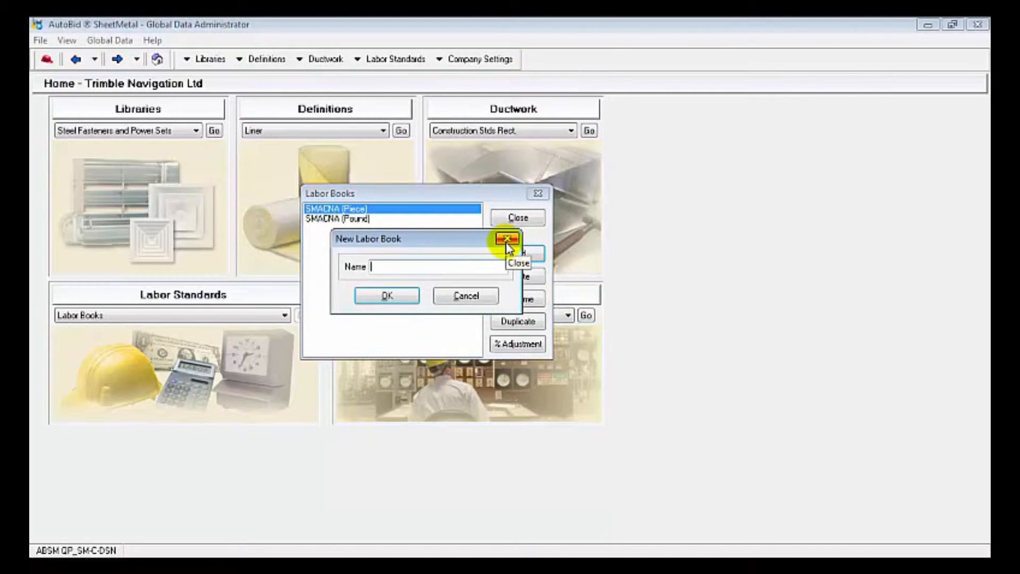
text(Industrial)
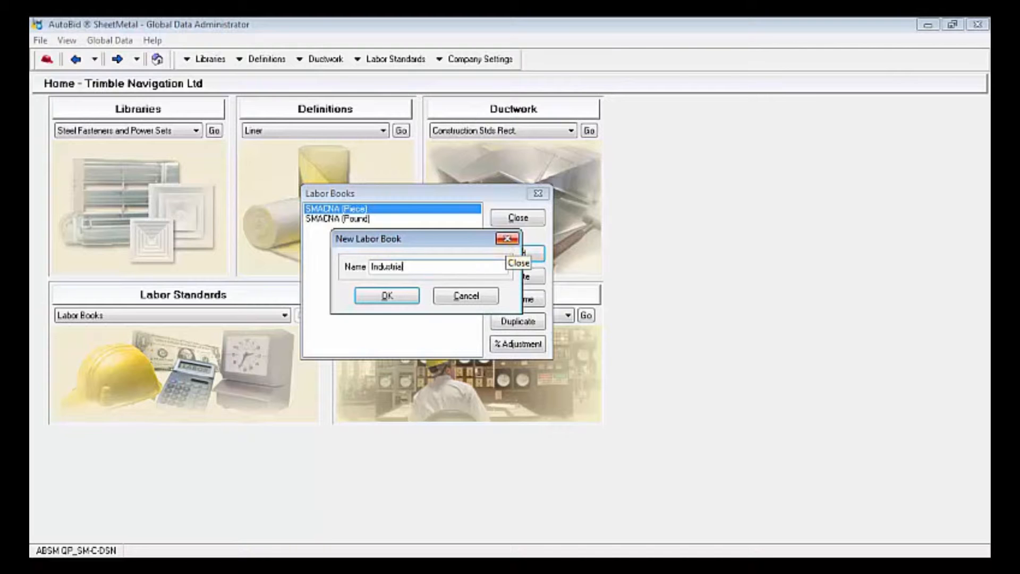
Step: Begin duplicating the SMACNA (Pound) labor book, then abandon the copy
click(387, 296)
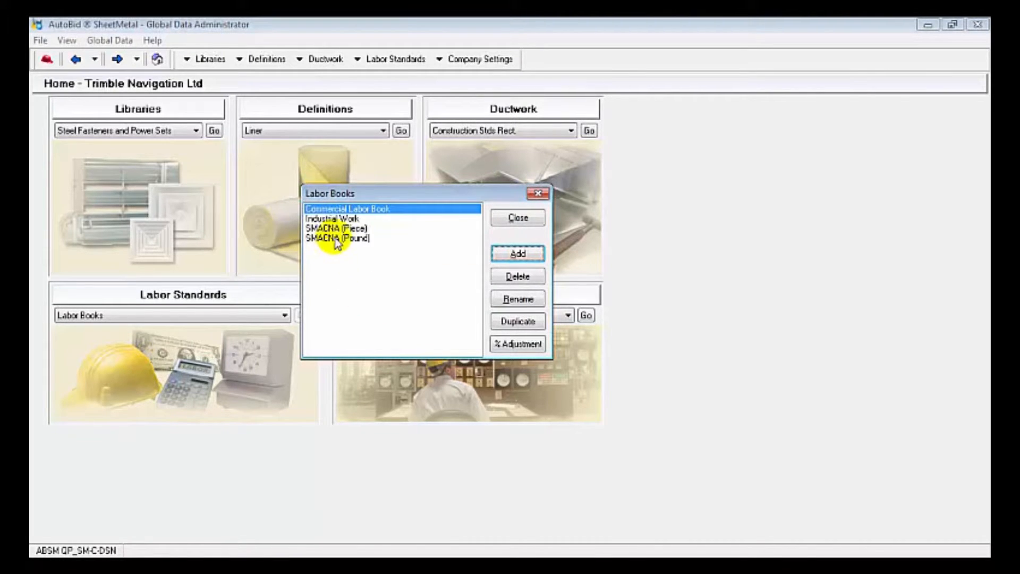
click(336, 237)
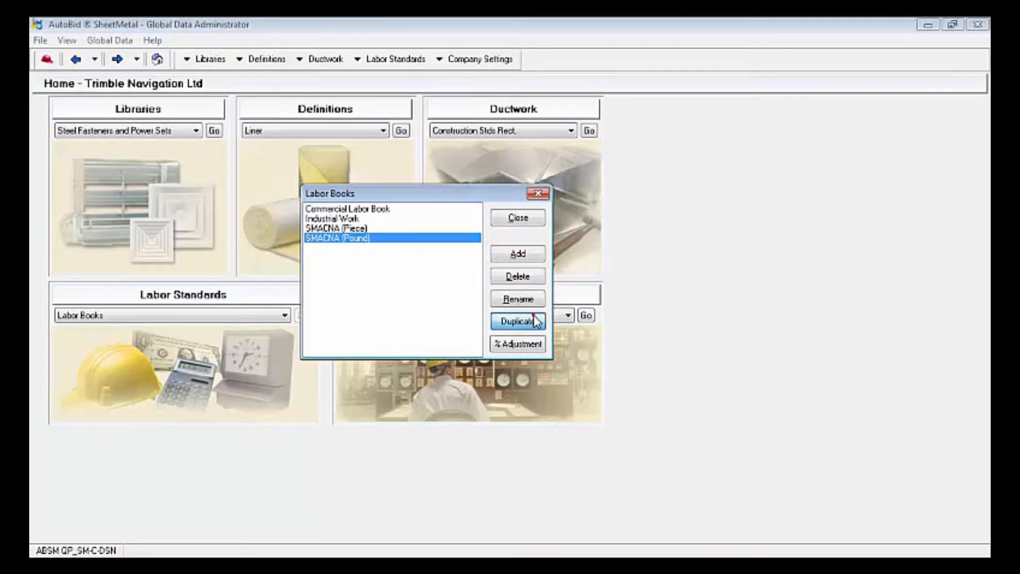
click(517, 321)
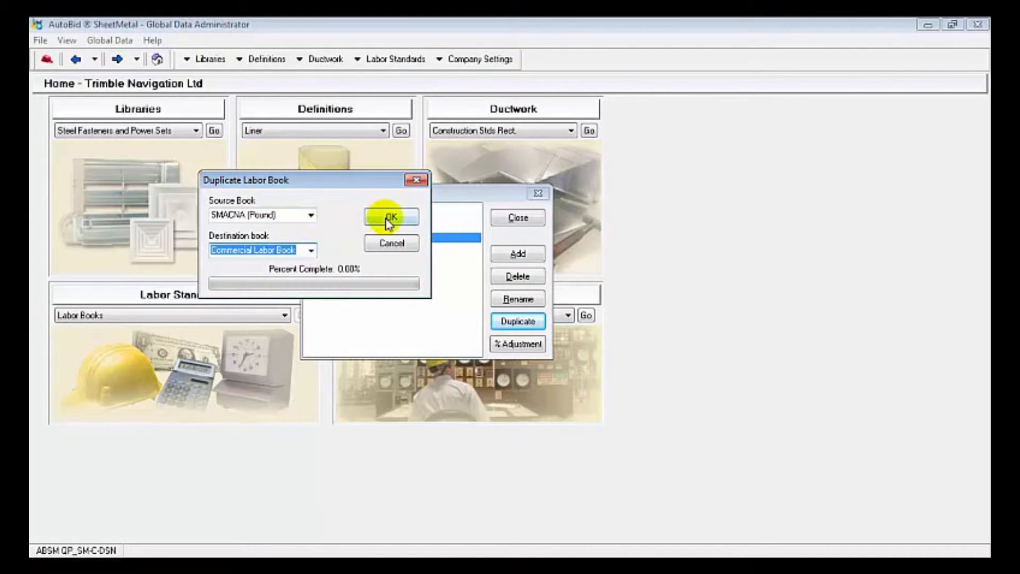
mouse_move(415, 179)
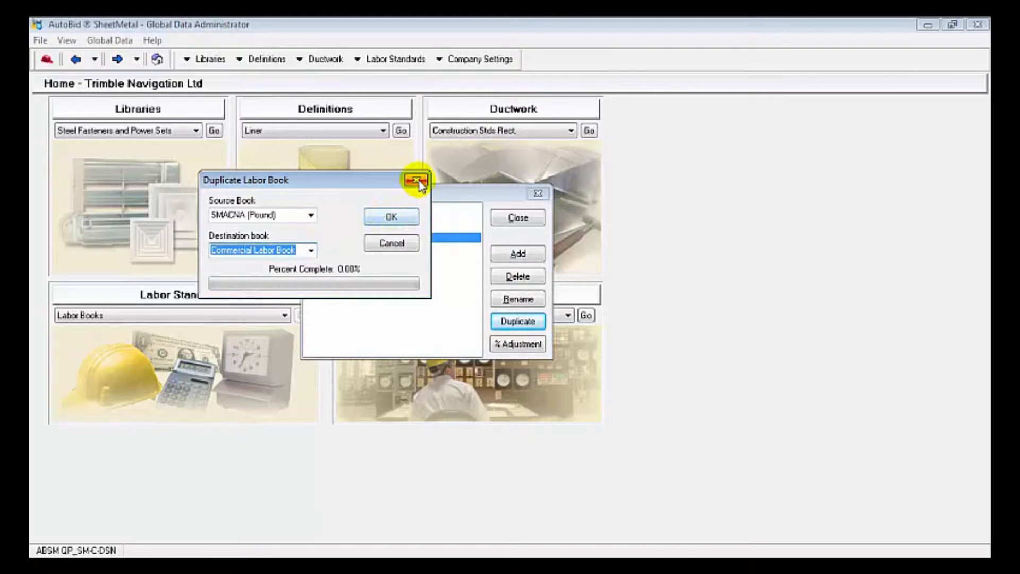
click(416, 180)
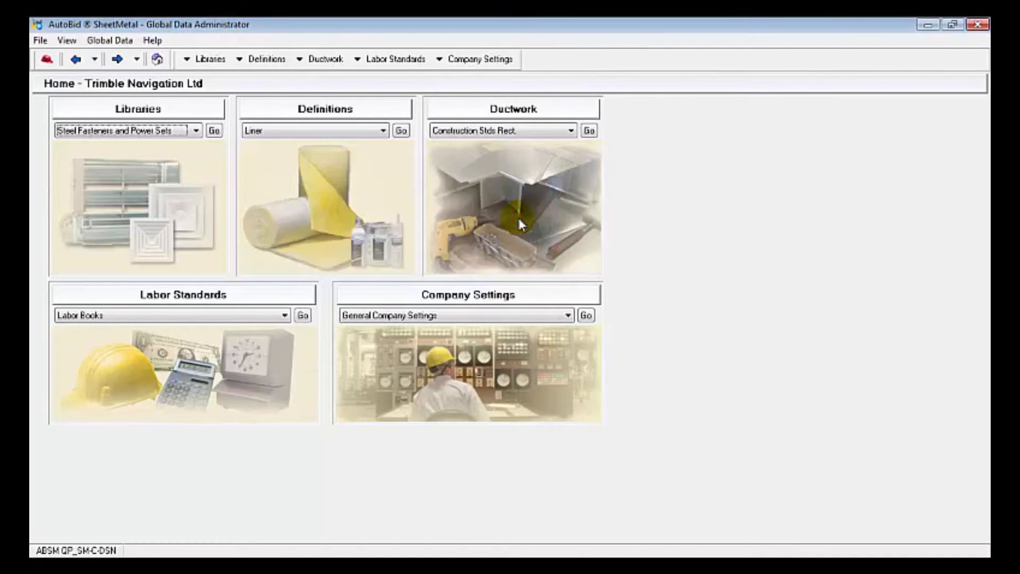
mouse_move(325, 193)
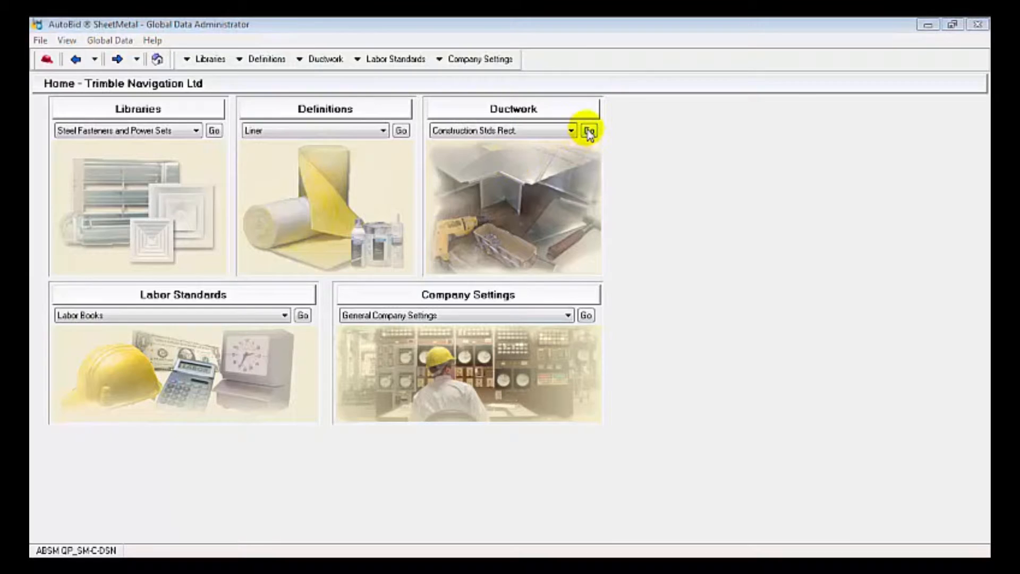
Step: Show the Angle-Radius fitting labor table for Galv 2"WG TDC ConLk and bring up its labor setup editor
click(589, 130)
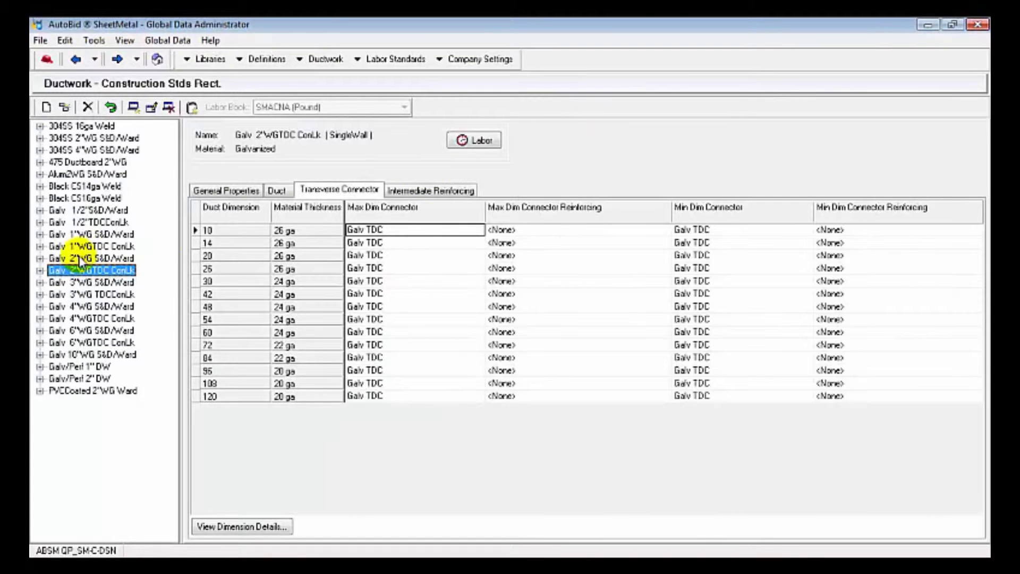
click(38, 270)
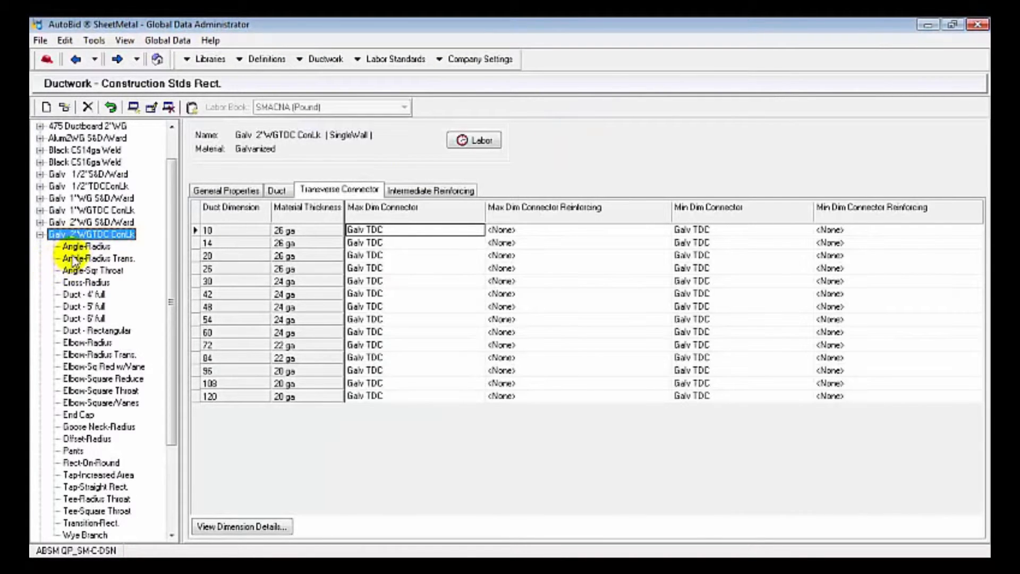
click(85, 246)
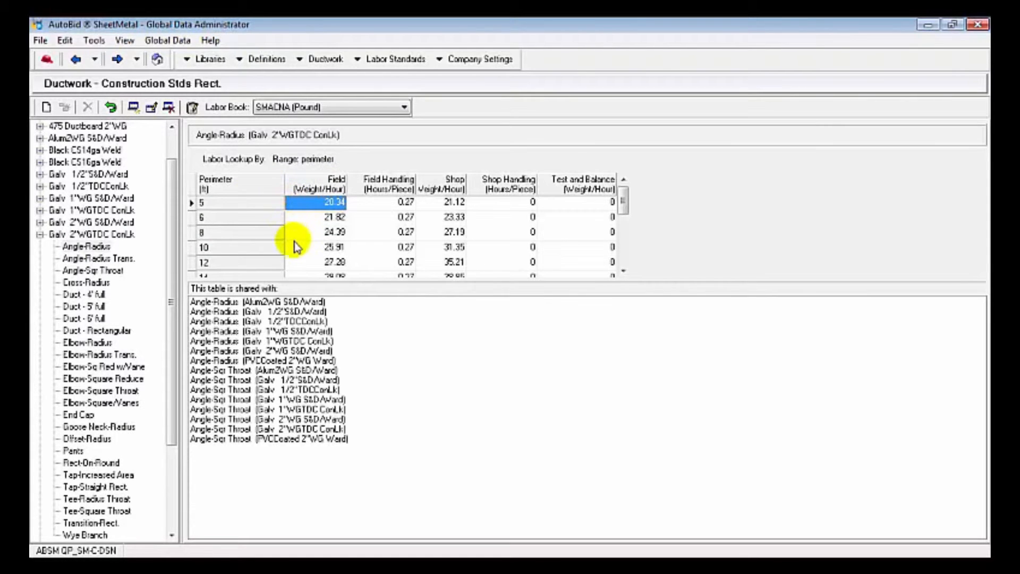
scroll(down, 3)
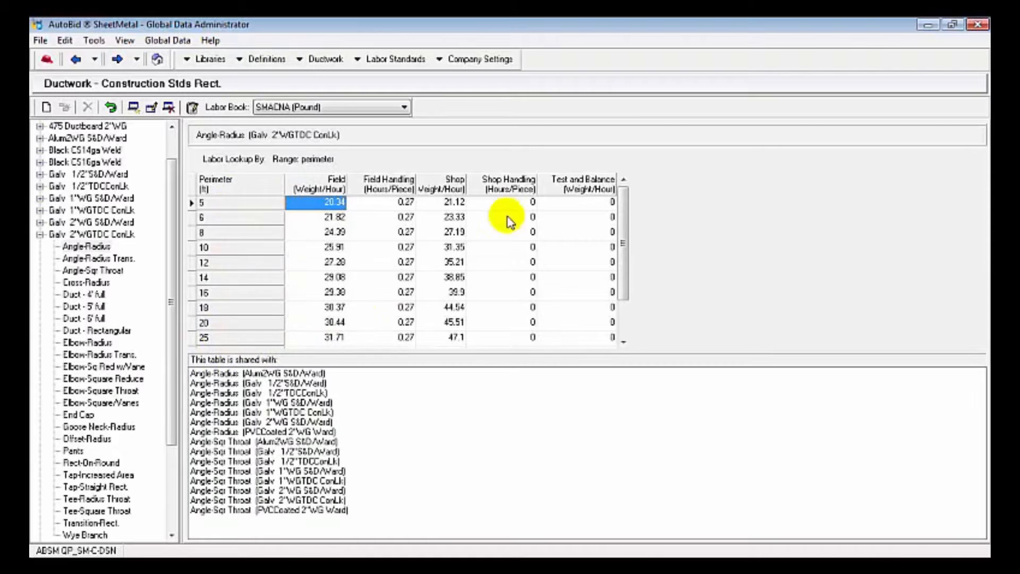
mouse_move(432, 181)
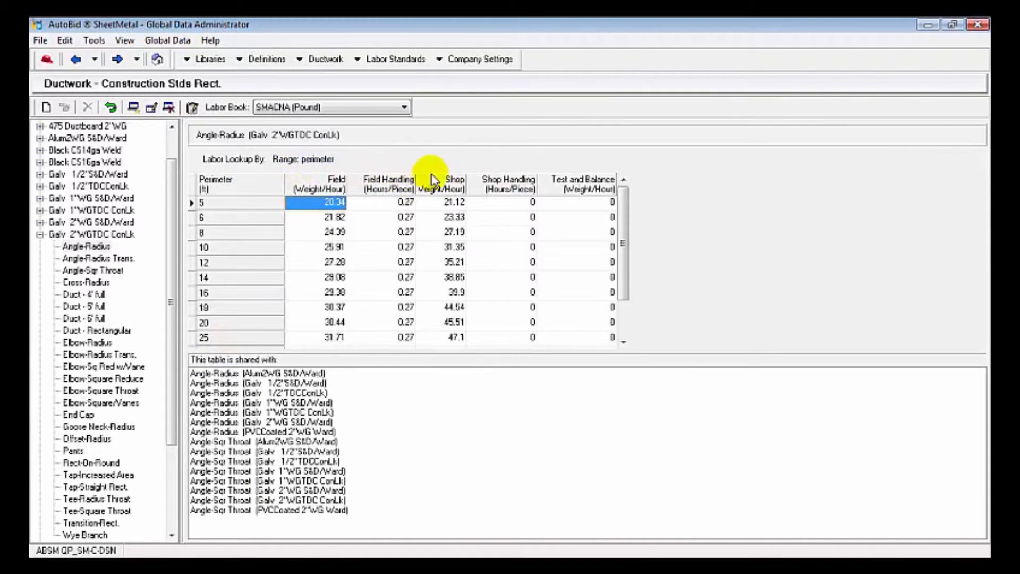
right_click(580, 179)
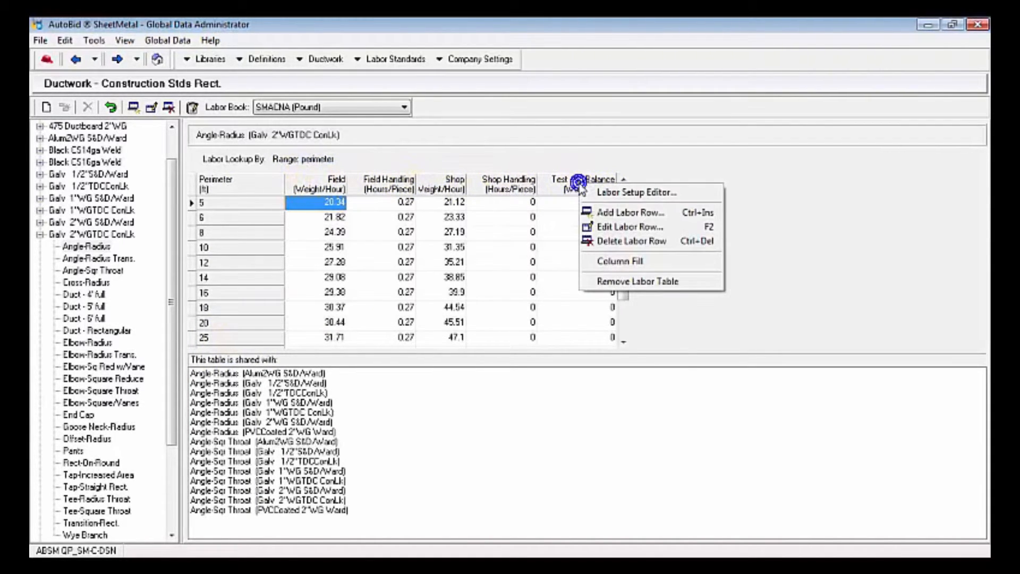
click(636, 193)
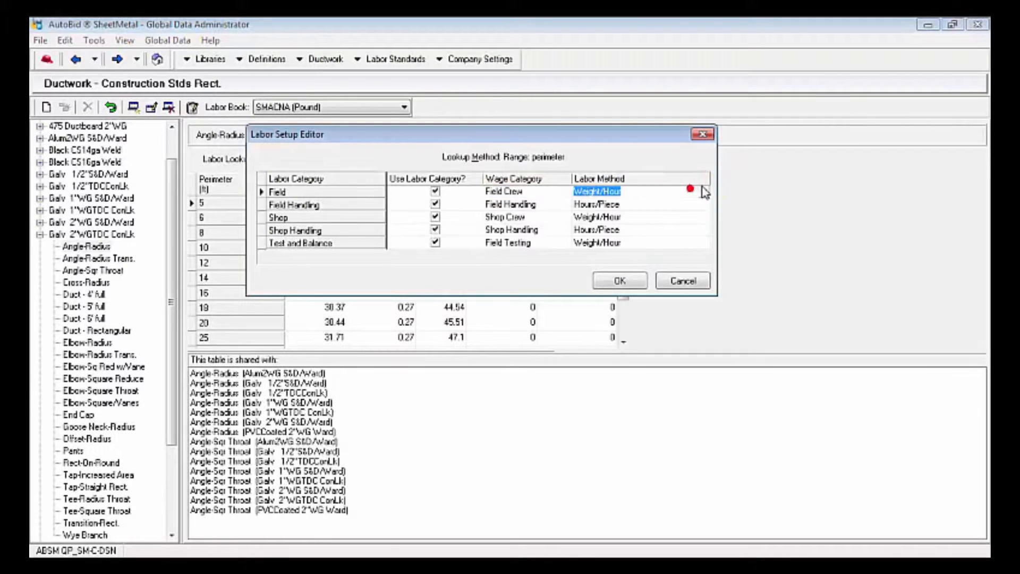
Step: Review the Field labor method options, then cancel the labor setup unchanged
click(702, 191)
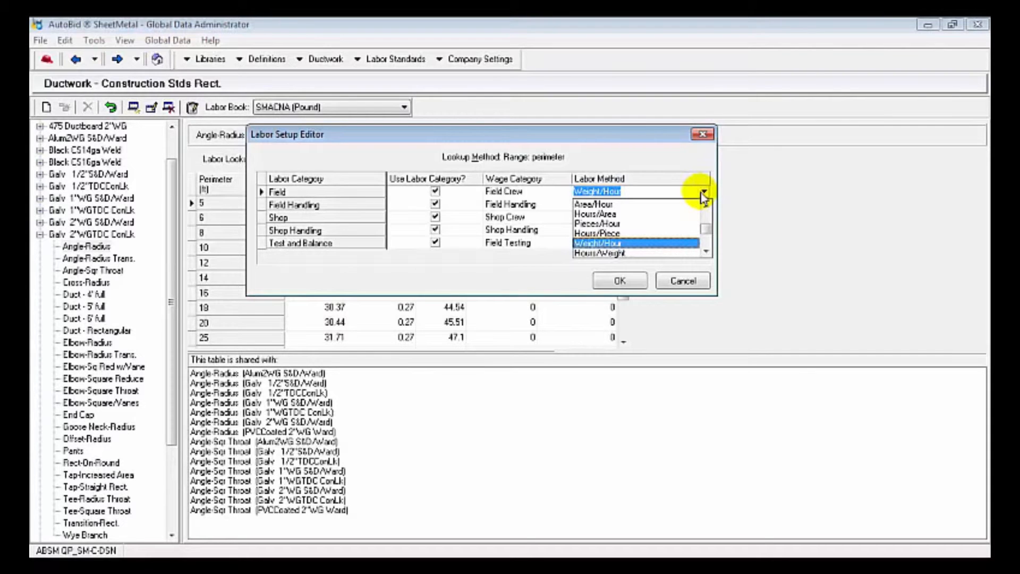
mouse_move(695, 285)
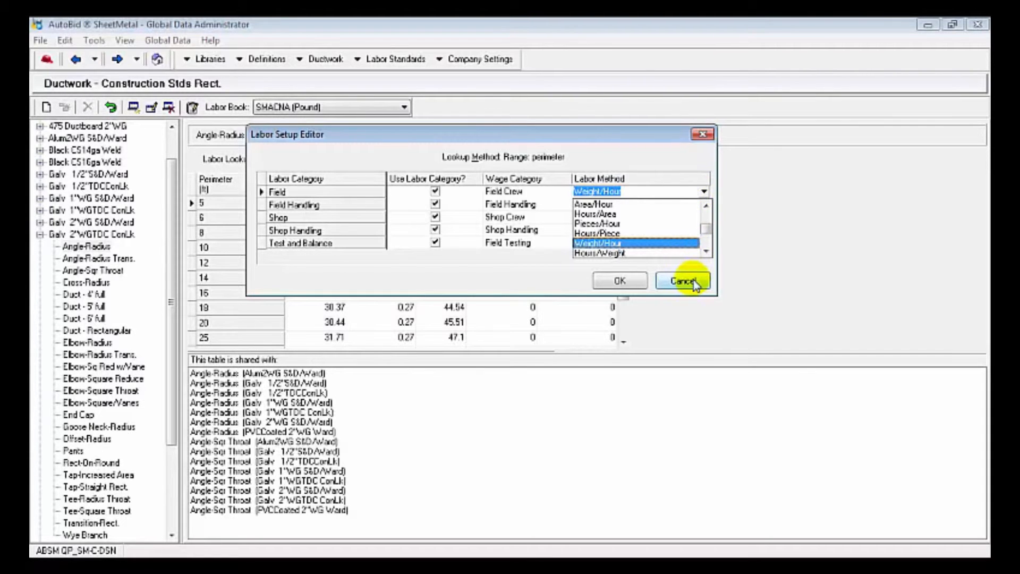
click(209, 58)
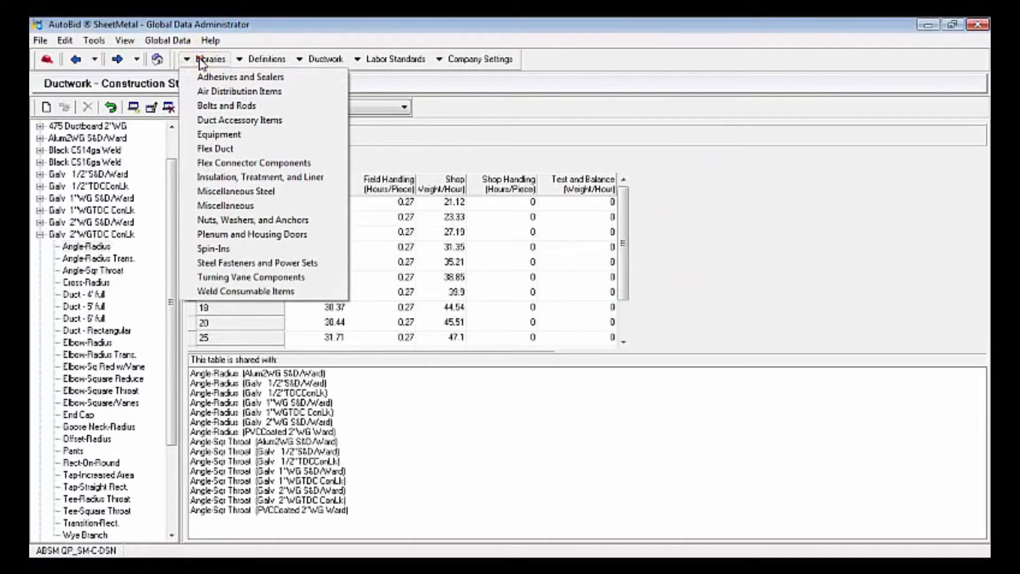
Step: Show the Air Handlers equipment price and labor hours in the Air Distribution Items library, then return home
click(240, 91)
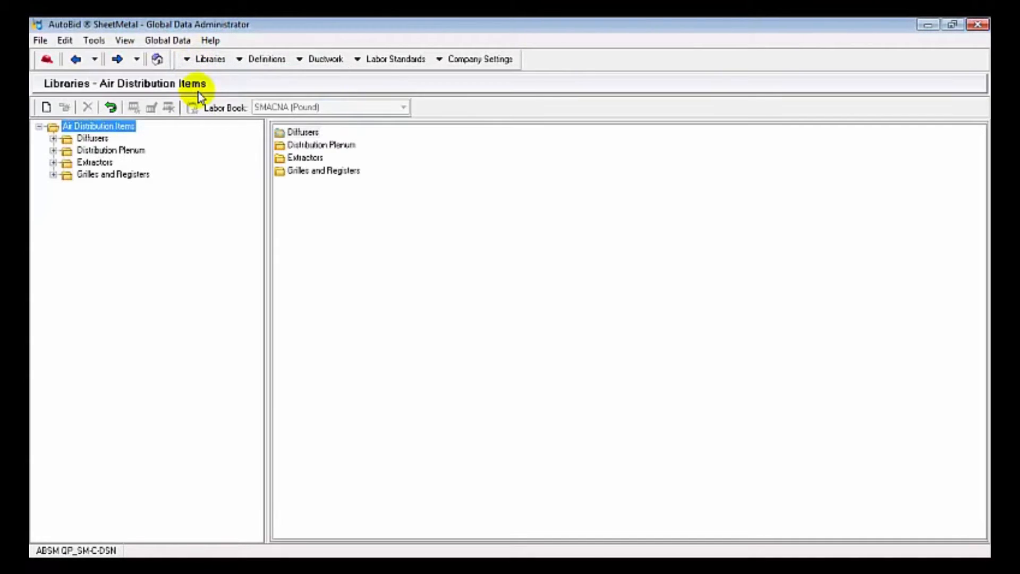
click(53, 137)
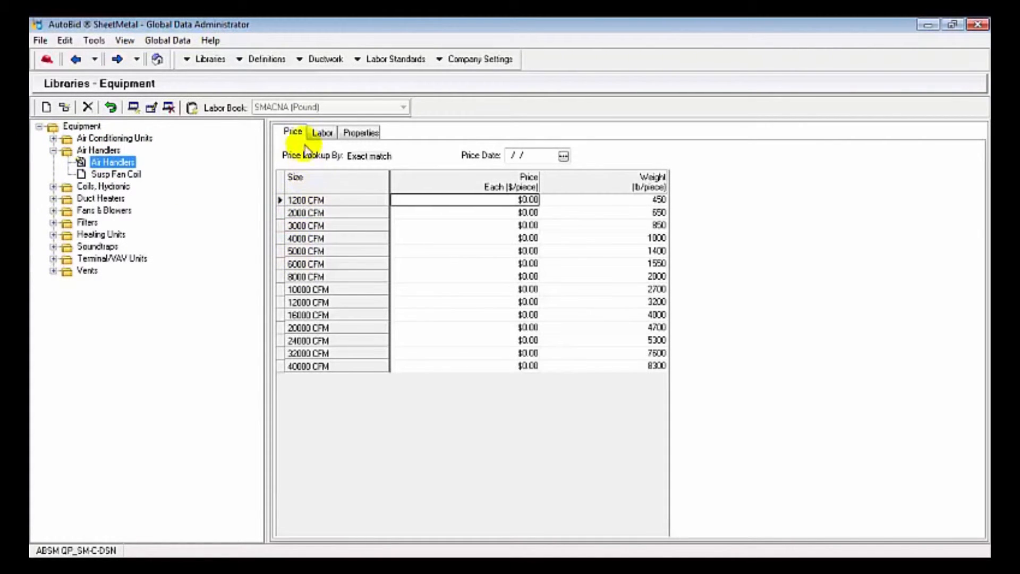
click(321, 132)
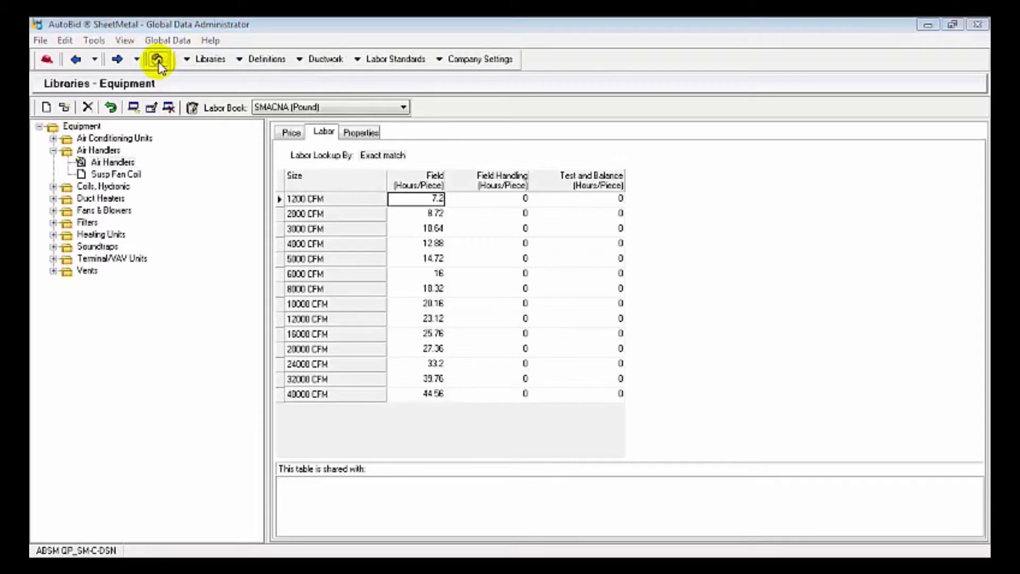
click(156, 58)
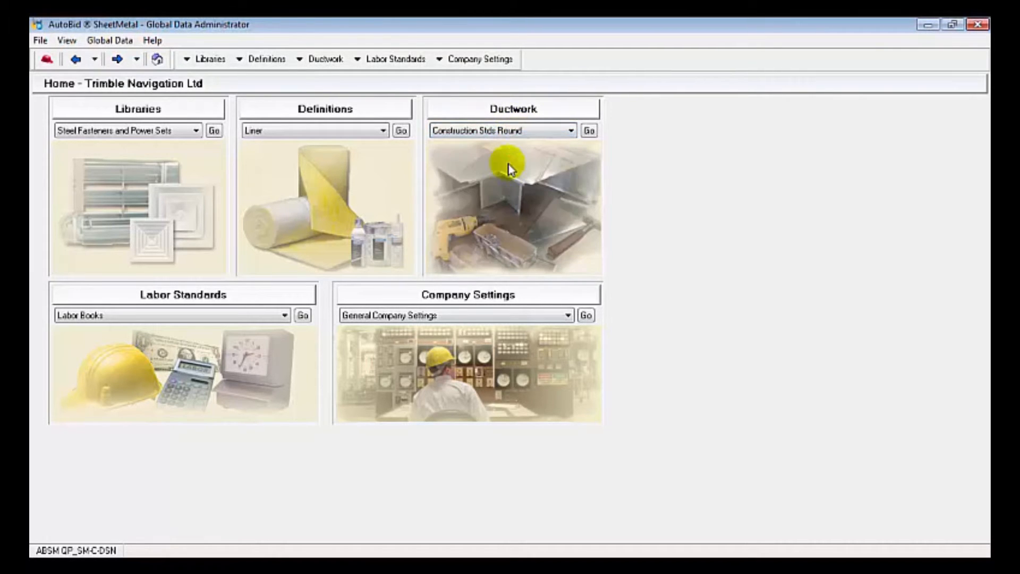
mouse_move(536, 164)
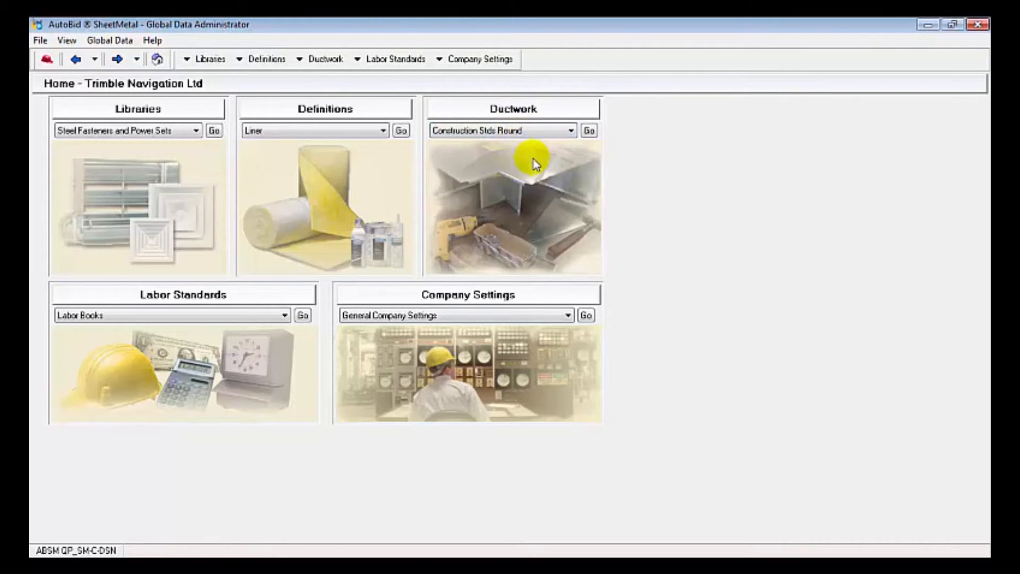
Step: Show Galv 10"WG Spiral's general properties, keeping Composite Rnd Price as its purchasing price book
click(589, 129)
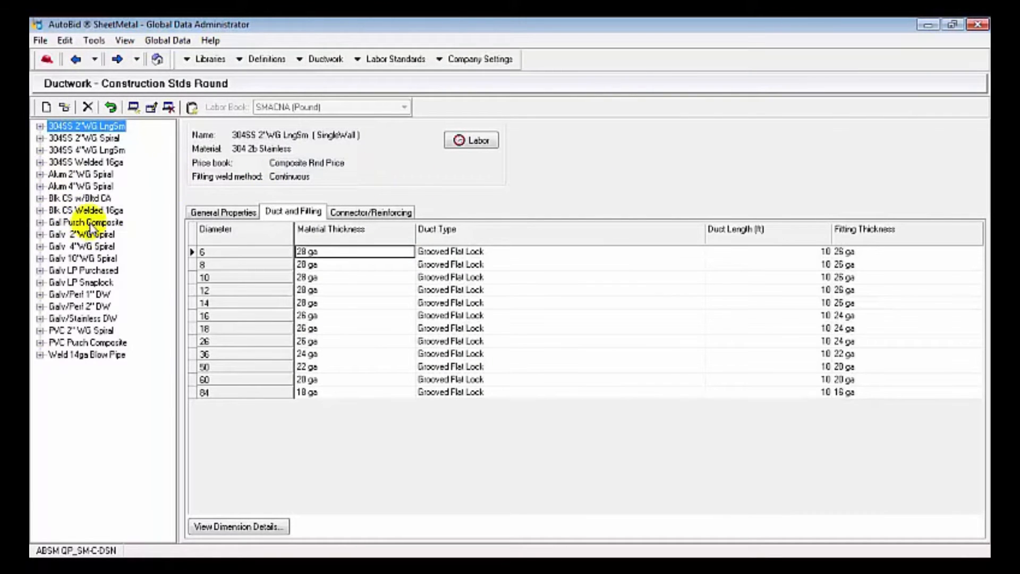
mouse_move(118, 258)
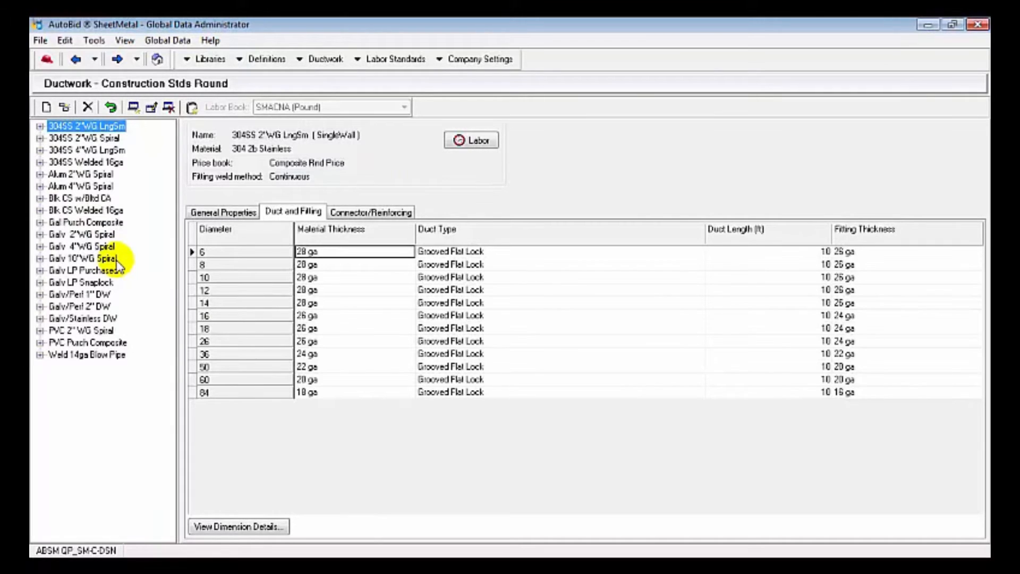
click(80, 257)
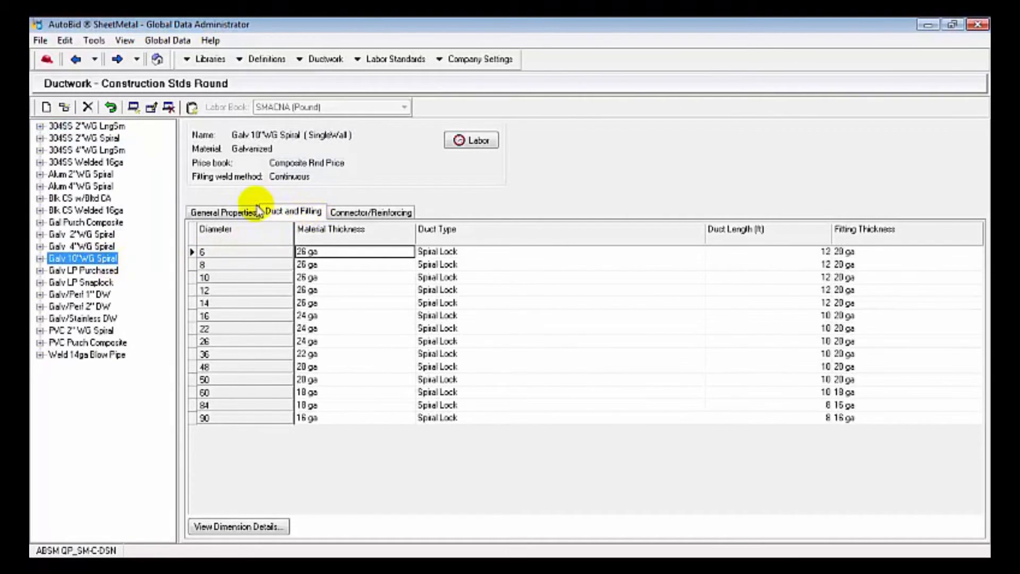
click(223, 211)
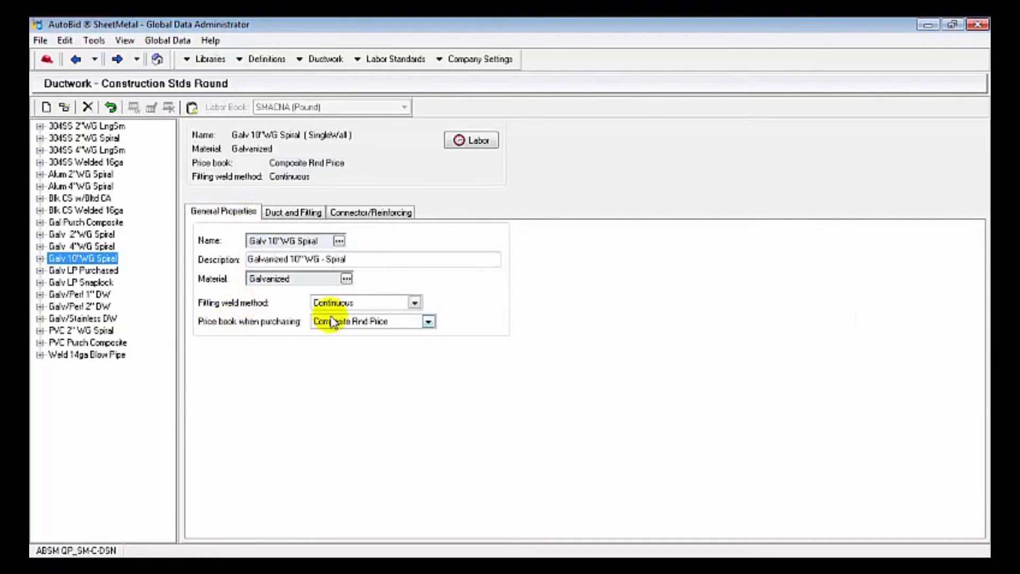
click(428, 321)
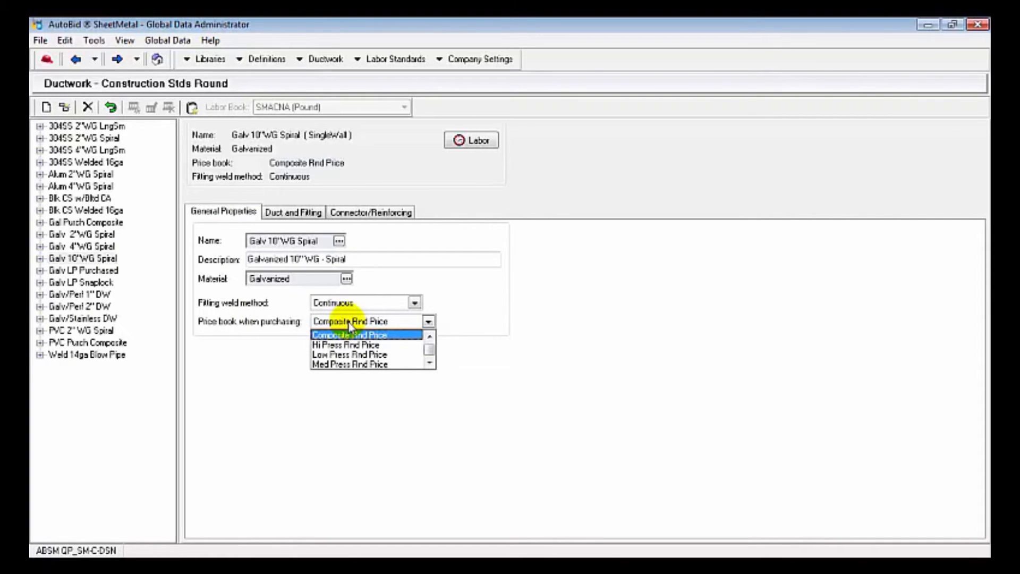
click(294, 212)
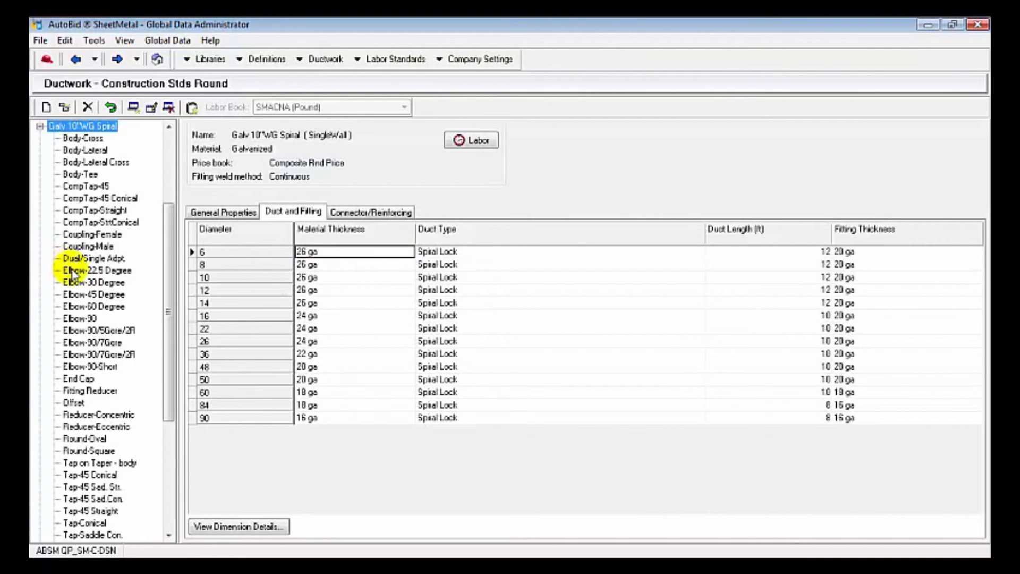
Step: Show the Elbow-90 labor table under the SMACNA (Piece) labor book, then return home
click(80, 319)
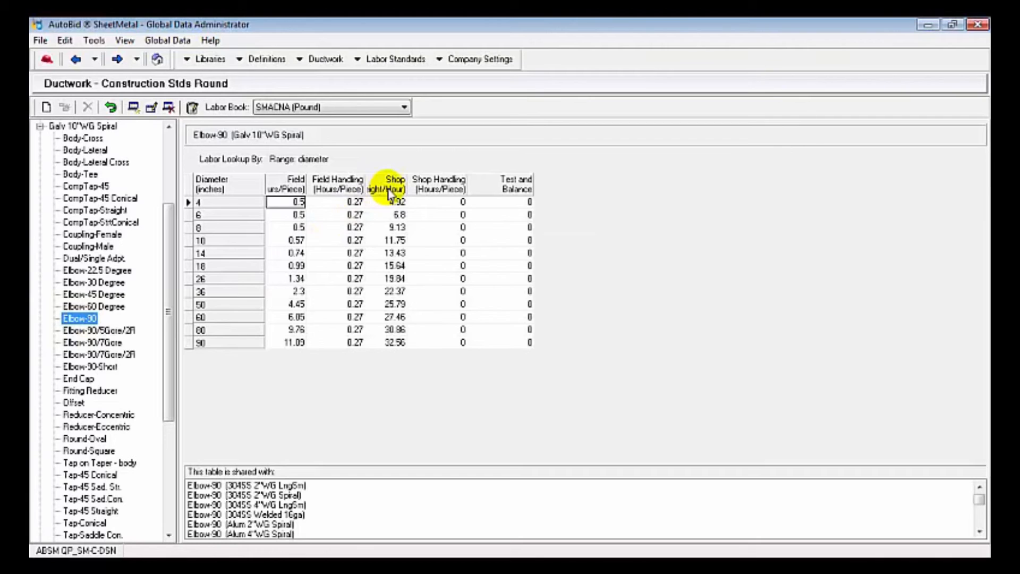
click(404, 107)
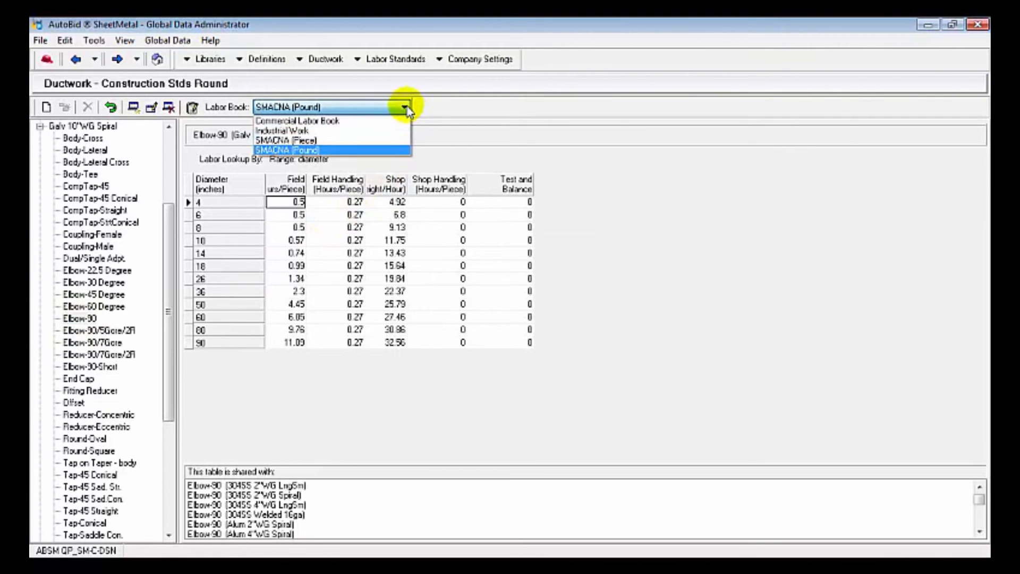
click(281, 140)
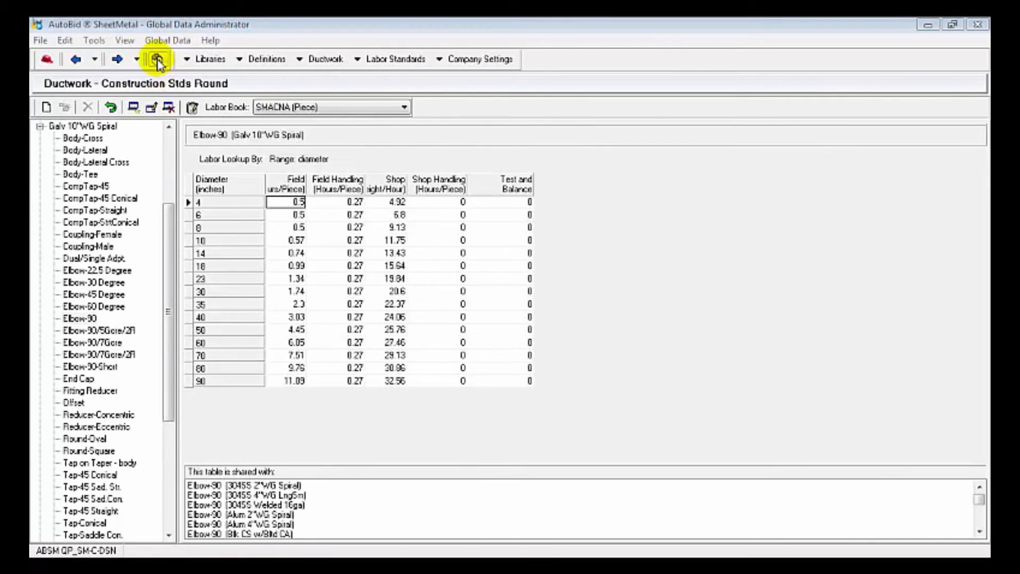
click(156, 59)
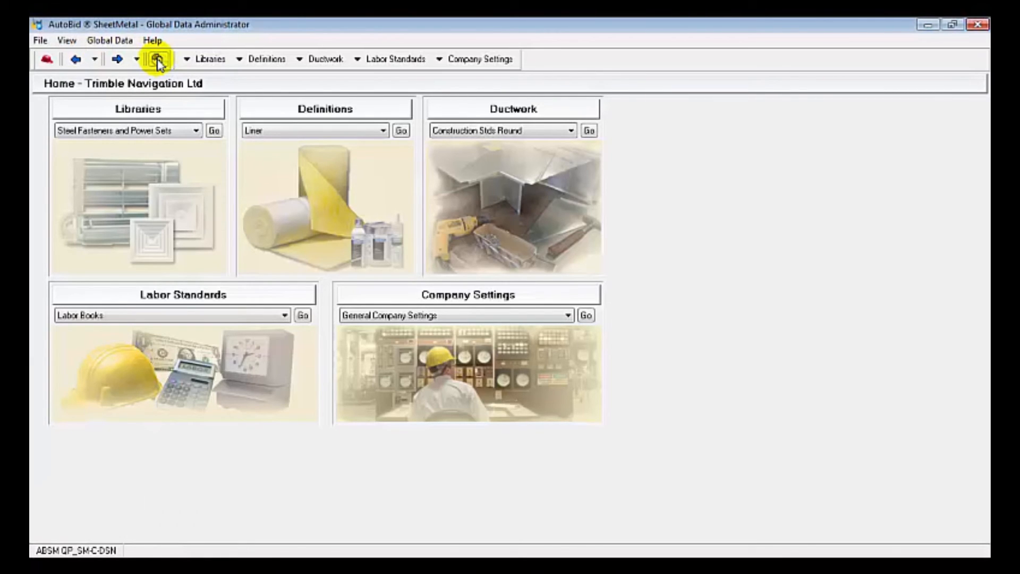